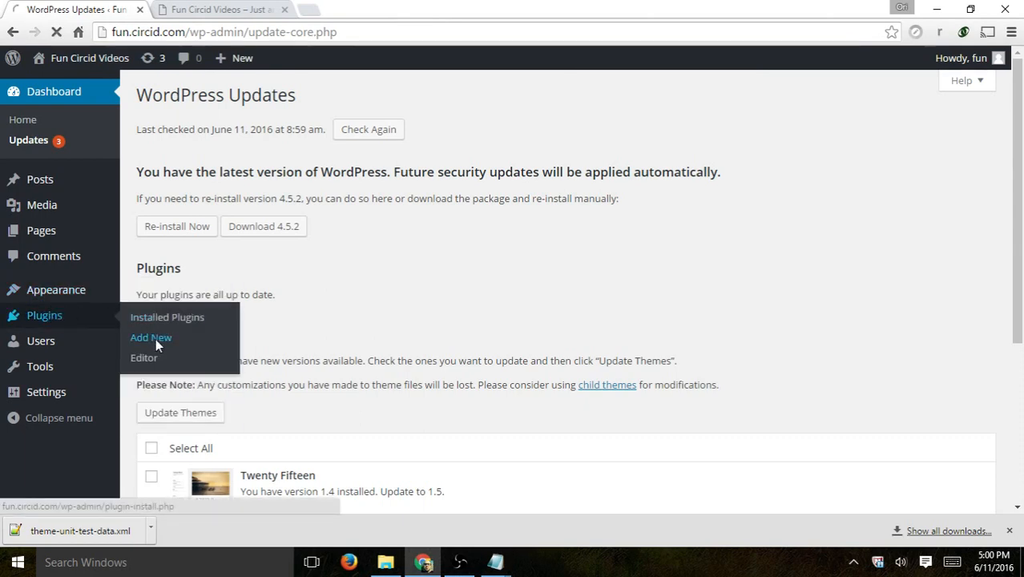
# - Search the Add Plugins directory for 'all in one seo'
pyautogui.click(151, 336)
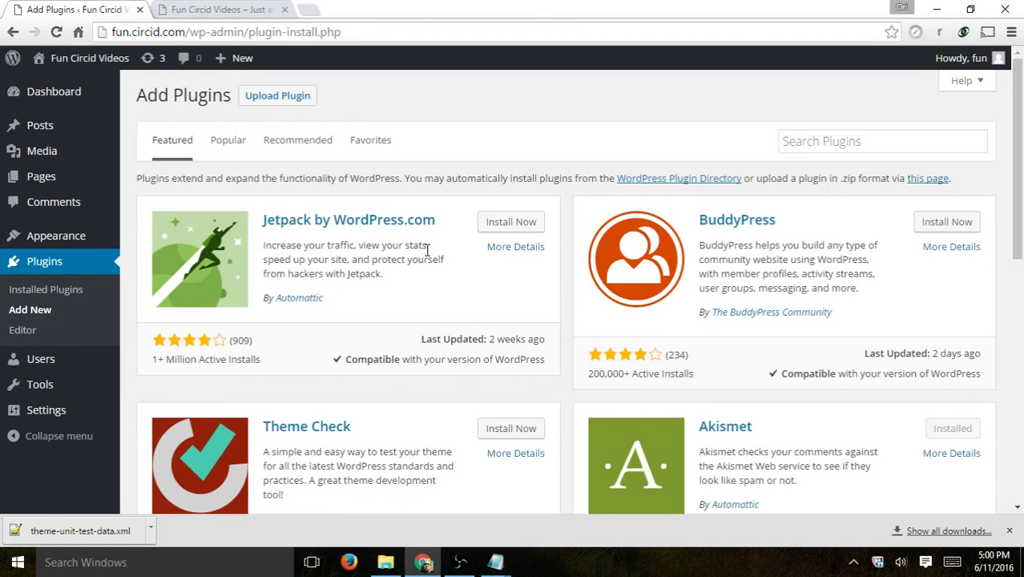
pyautogui.moveTo(570, 176)
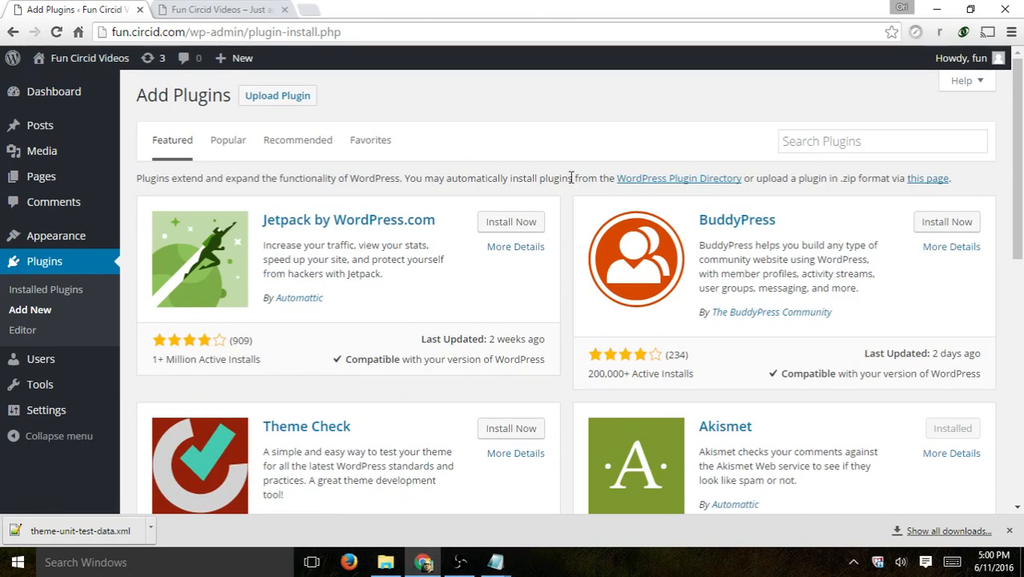
pyautogui.click(882, 141)
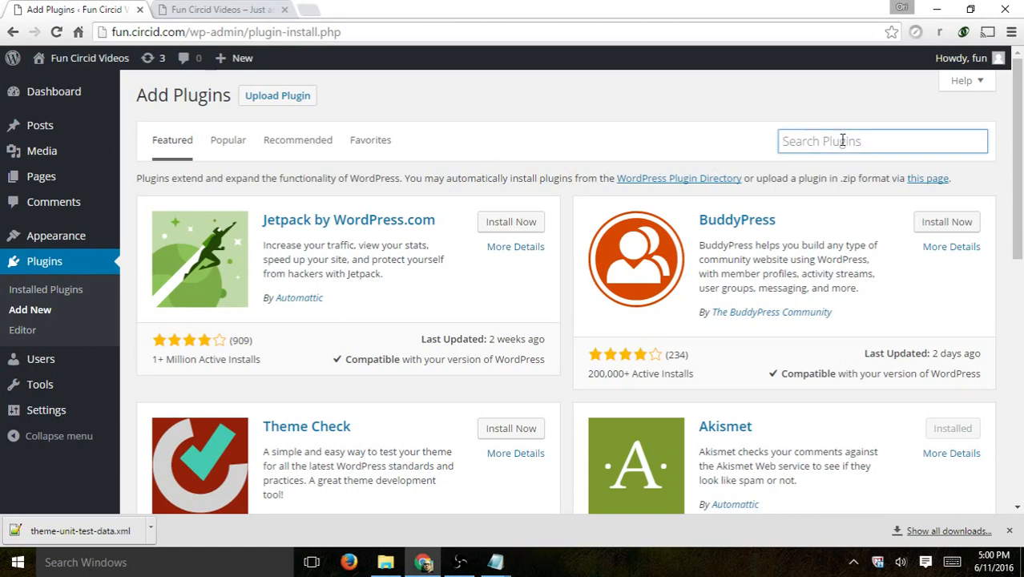
pyautogui.write('all in one seo')
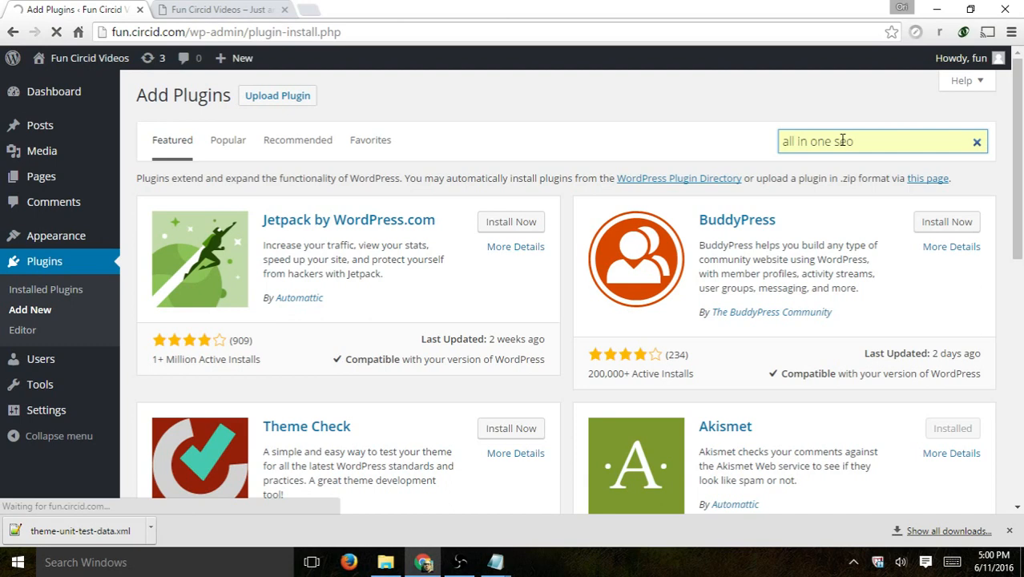
pyautogui.press('Enter')
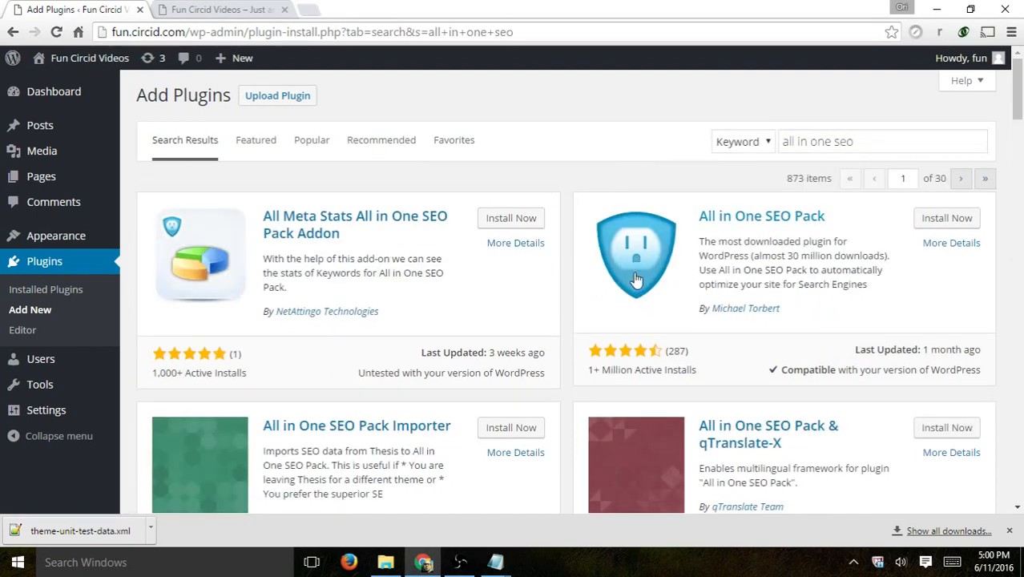
pyautogui.moveTo(679, 394)
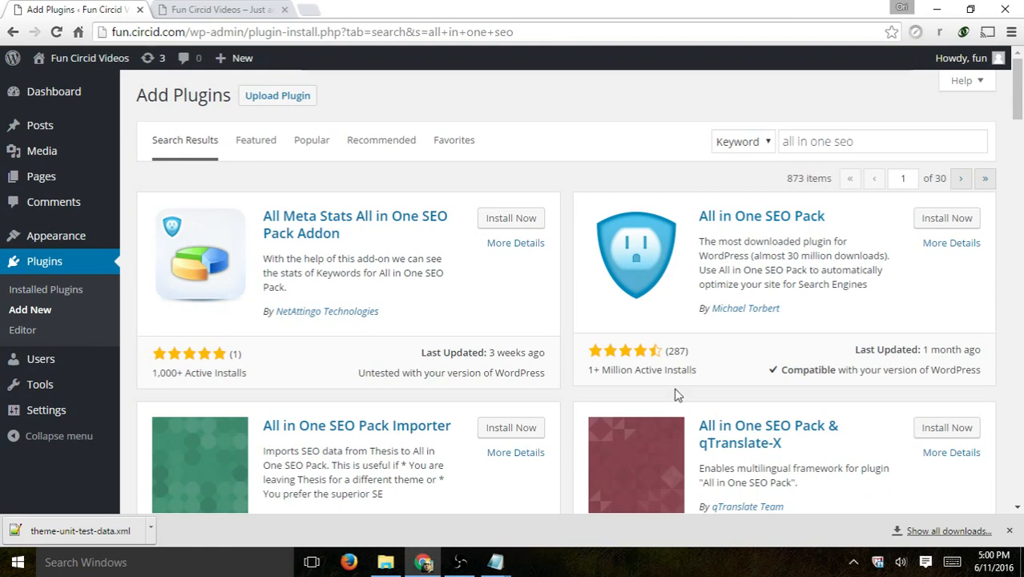
# - Review the All in One SEO Pack details (version 2.3.4.2) and start installing it
pyautogui.click(952, 242)
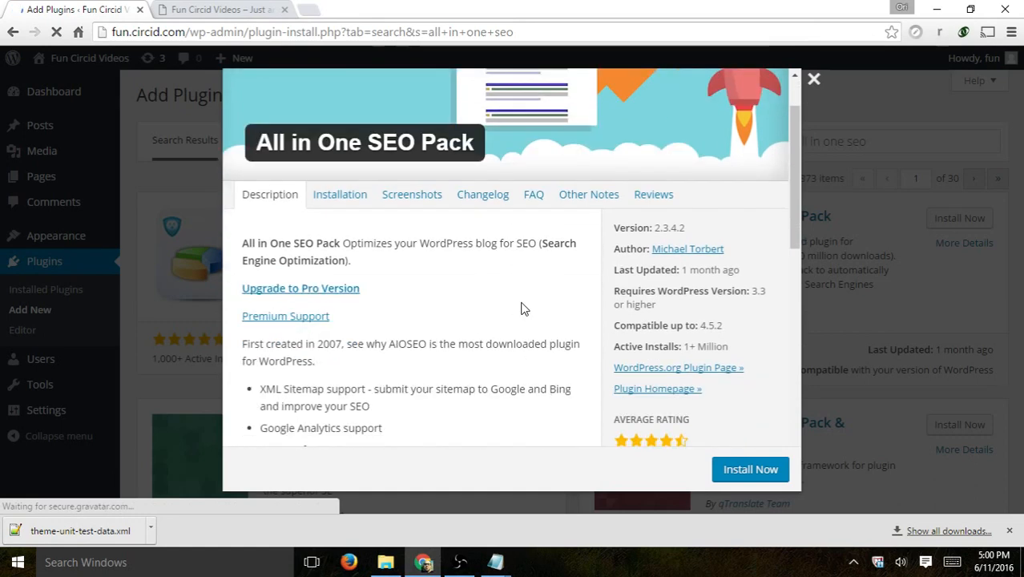
pyautogui.scroll(-3)
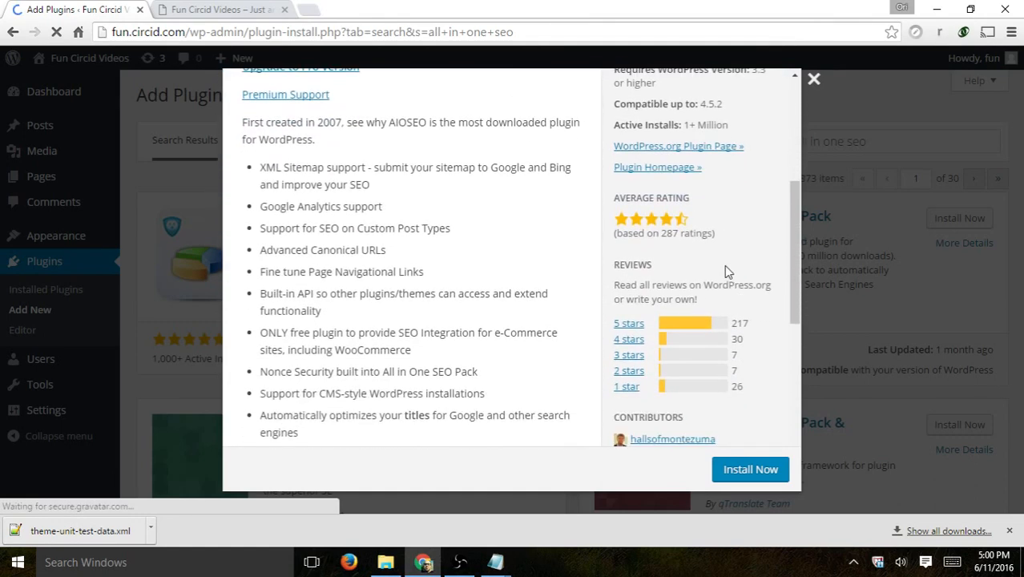
pyautogui.scroll(-3)
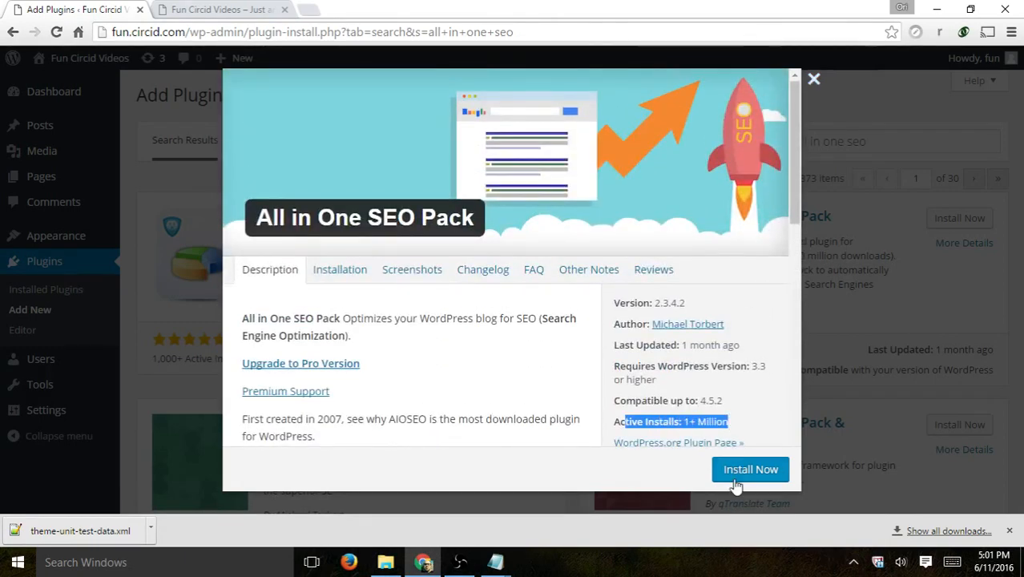
pyautogui.click(750, 467)
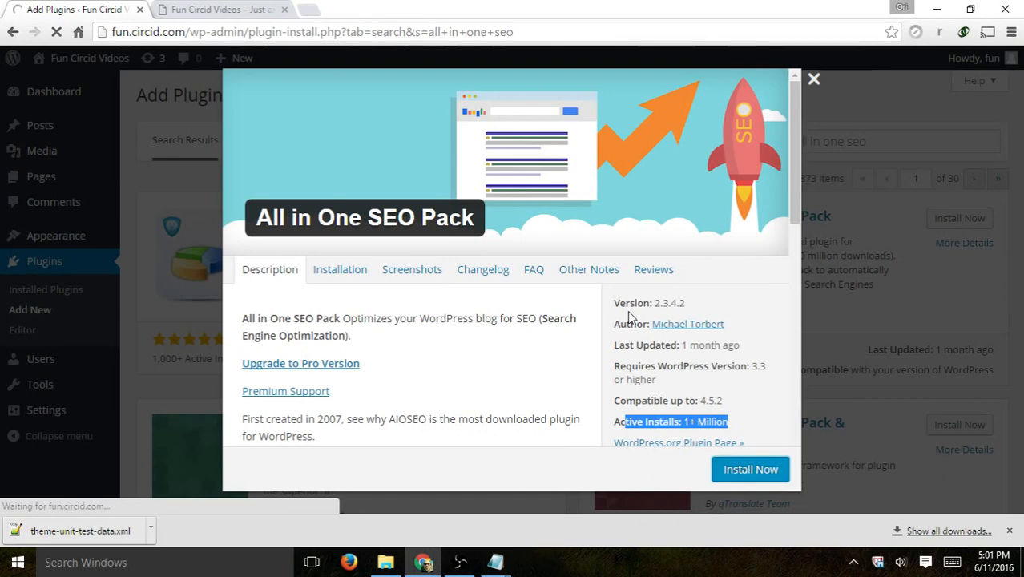
# - Finish installing All in One SEO Pack 2.3.4.2 and activate the plugin
pyautogui.click(749, 468)
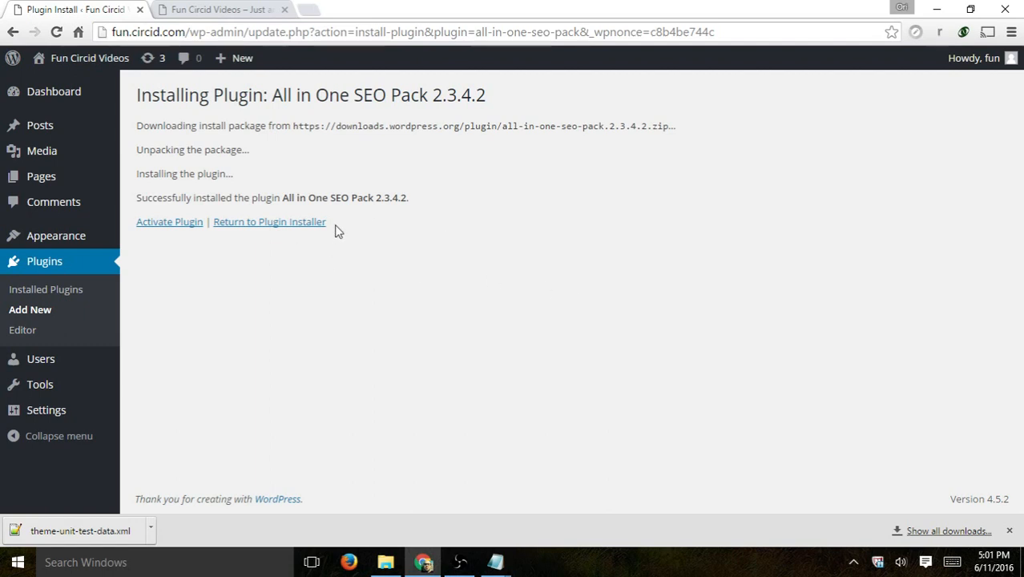
pyautogui.moveTo(401, 228)
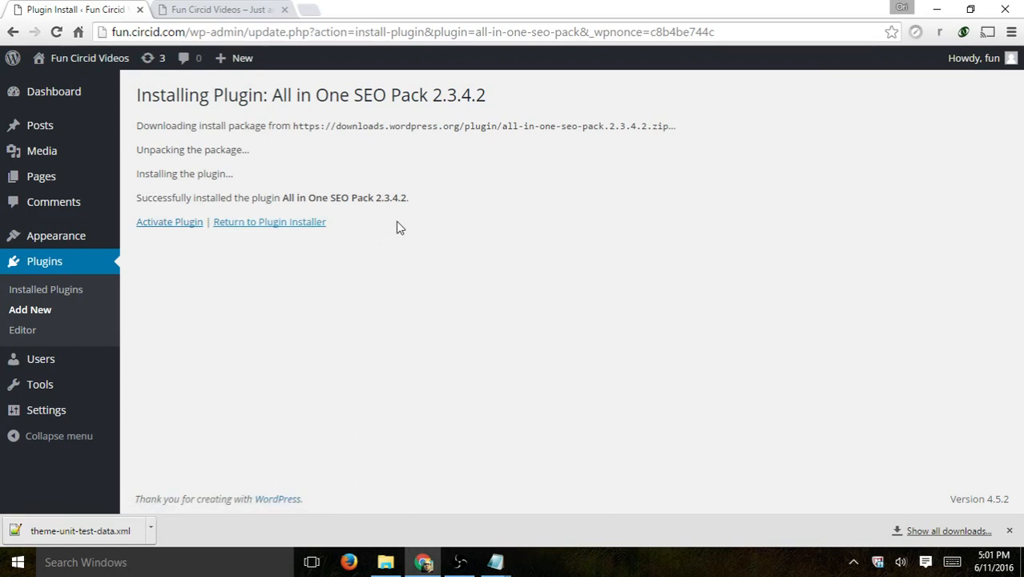
pyautogui.click(170, 221)
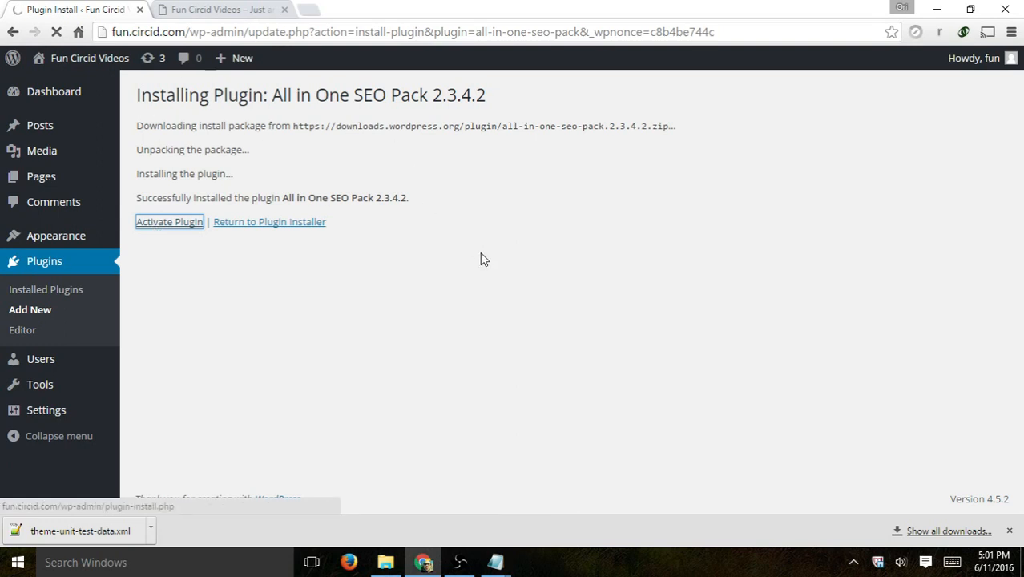
pyautogui.click(170, 221)
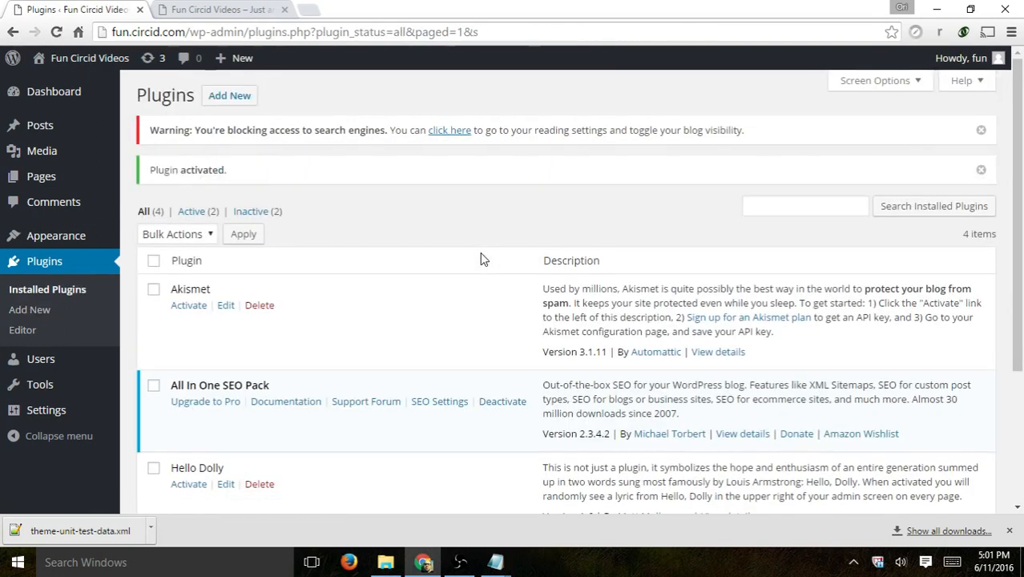
pyautogui.moveTo(493, 254)
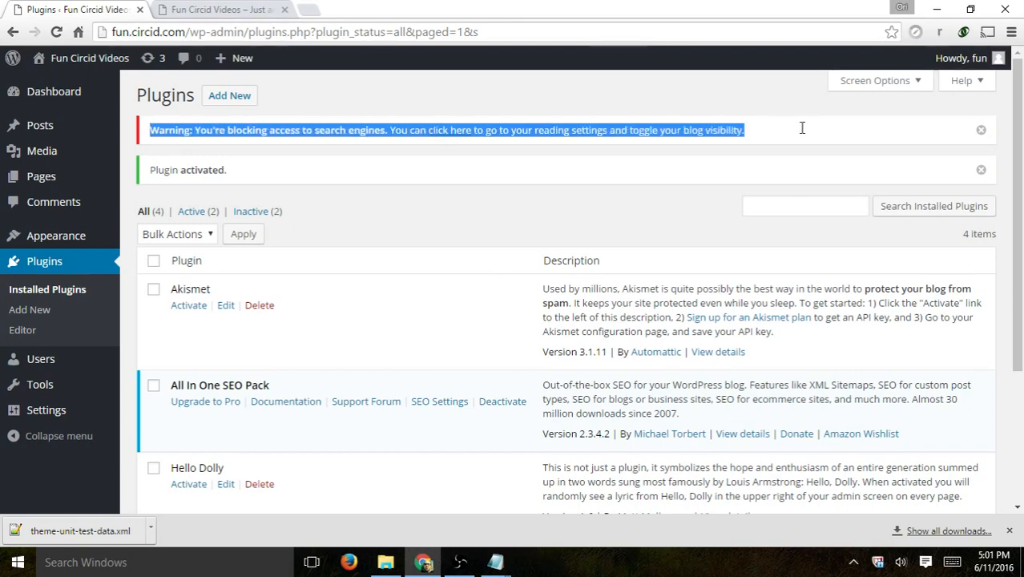
pyautogui.moveTo(809, 131)
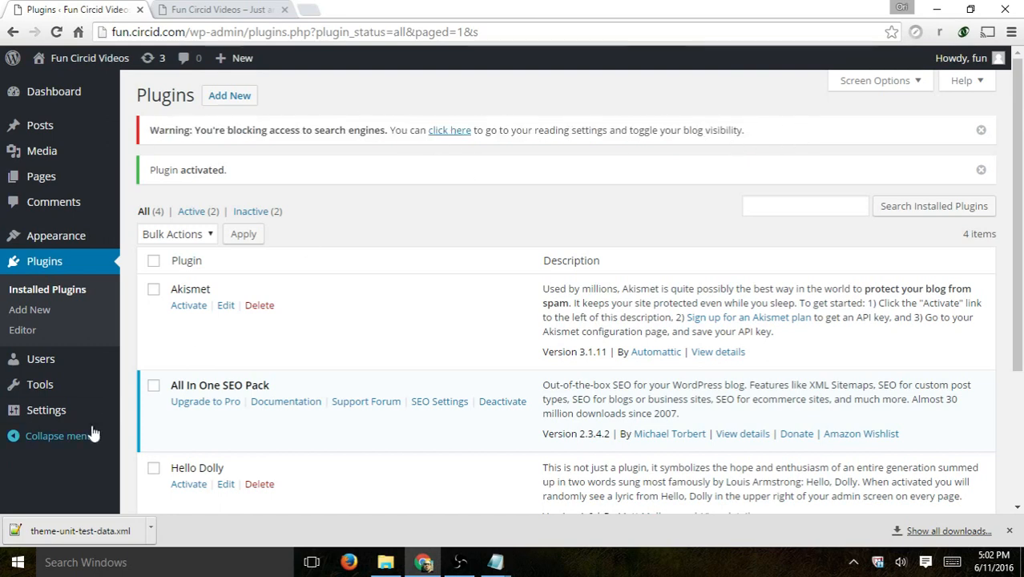
pyautogui.moveTo(45, 410)
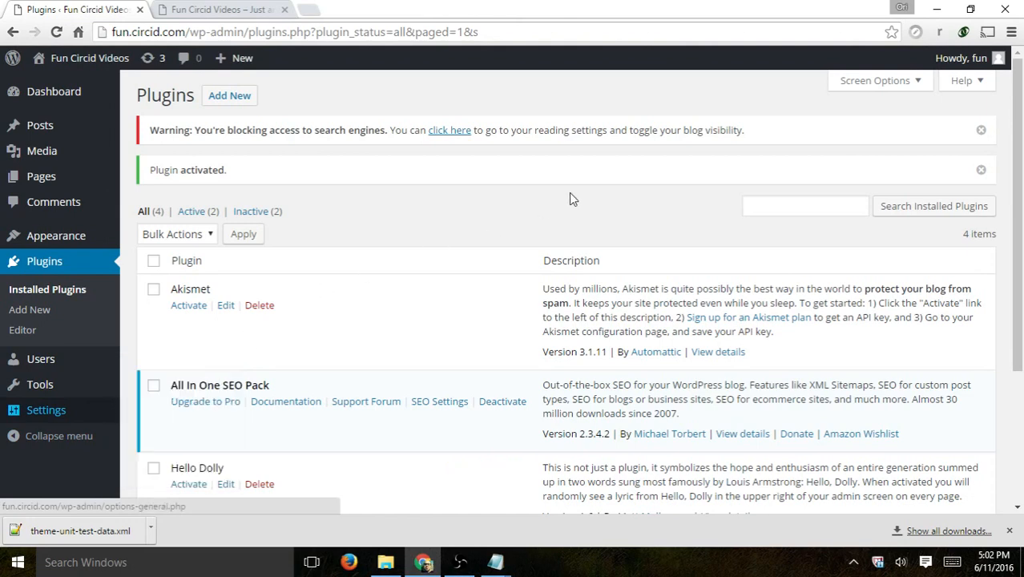
pyautogui.moveTo(626, 114)
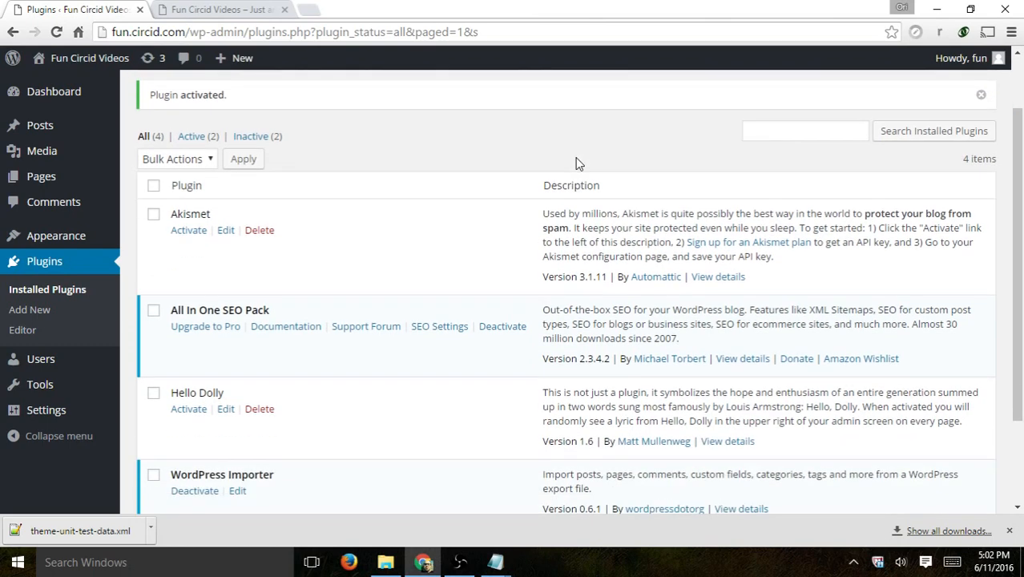
# - Highlight the All In One SEO Pack name in the installed plugins list
pyautogui.doubleClick(220, 310)
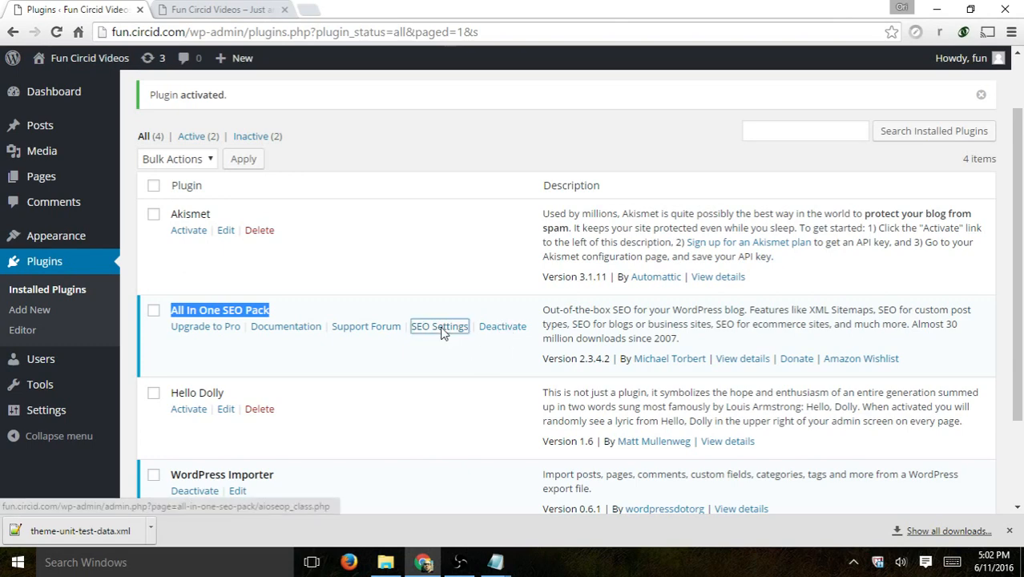
# - Enter the plugin's General Settings, dismiss the welcome notice, and review the Canonical URL options
pyautogui.click(439, 327)
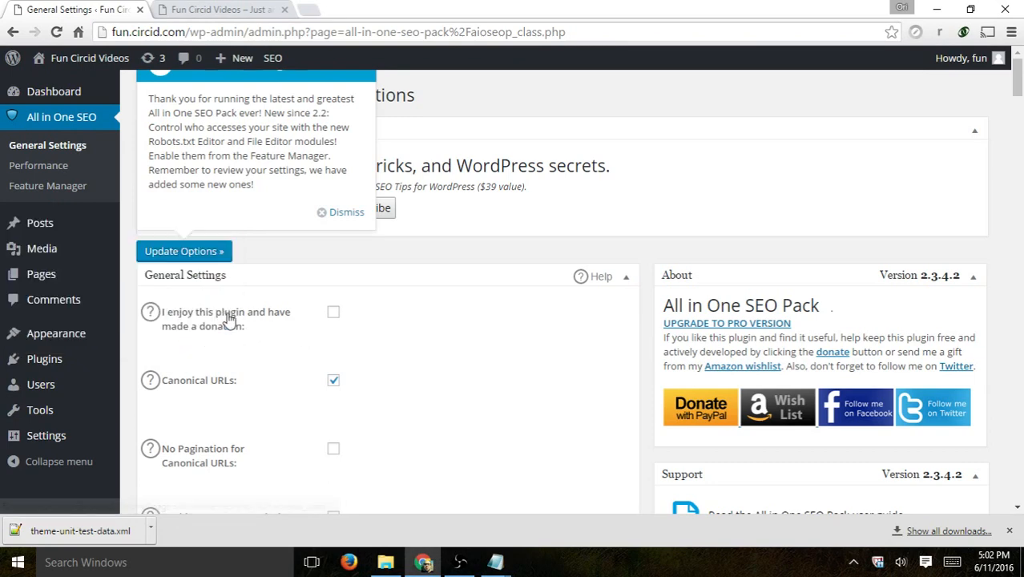
pyautogui.click(346, 211)
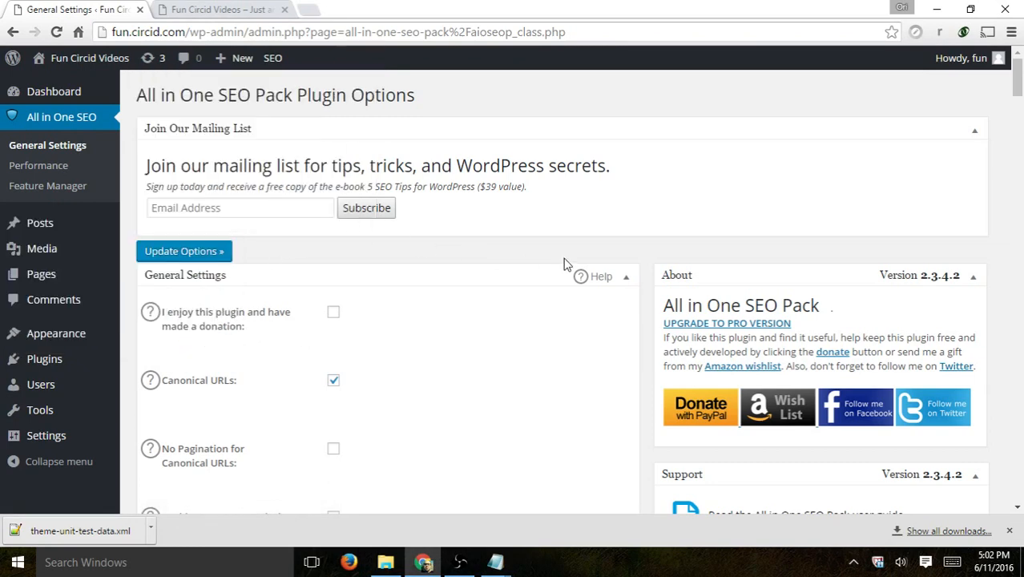
pyautogui.scroll(-3)
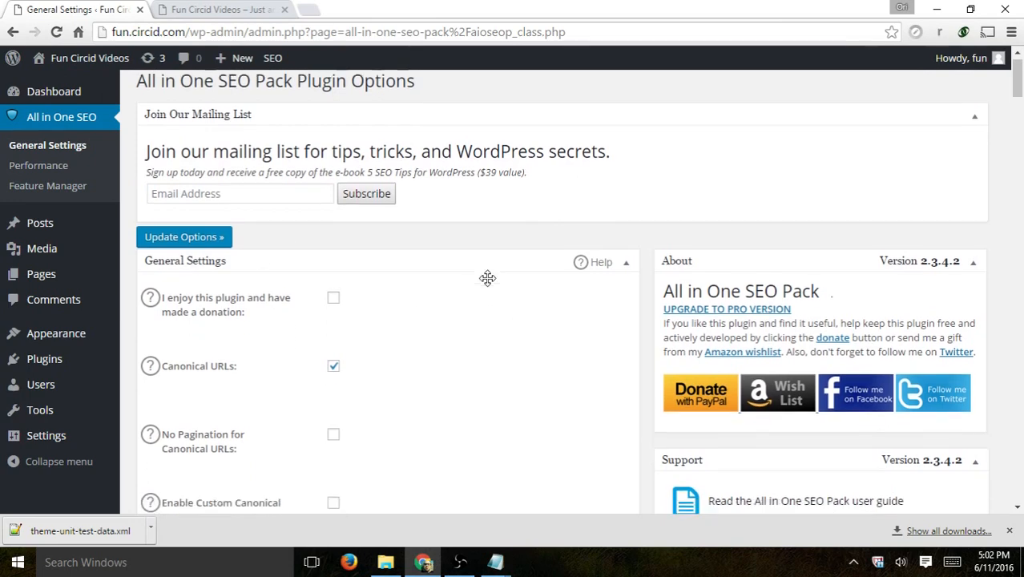
pyautogui.scroll(-3)
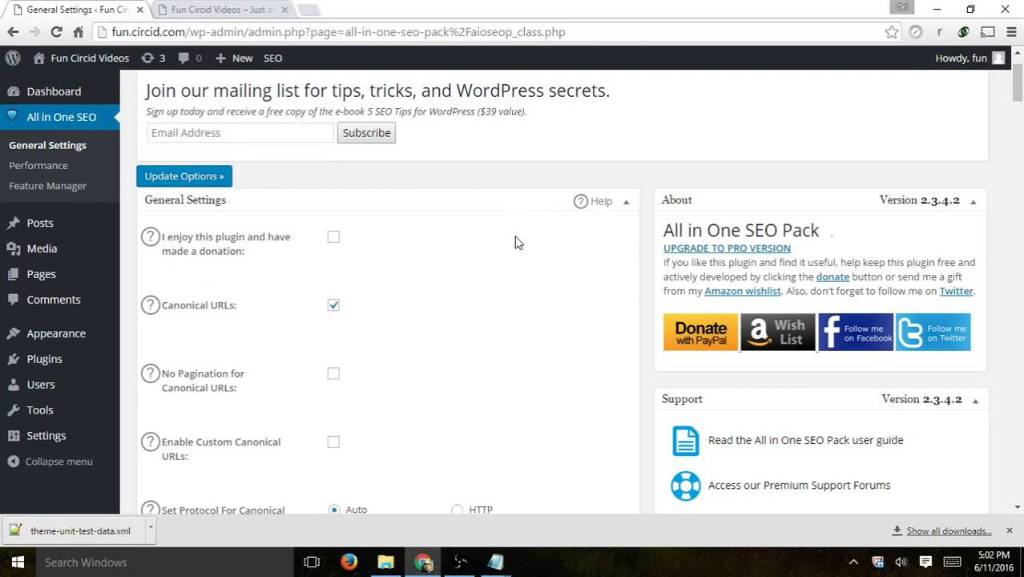
pyautogui.scroll(-3)
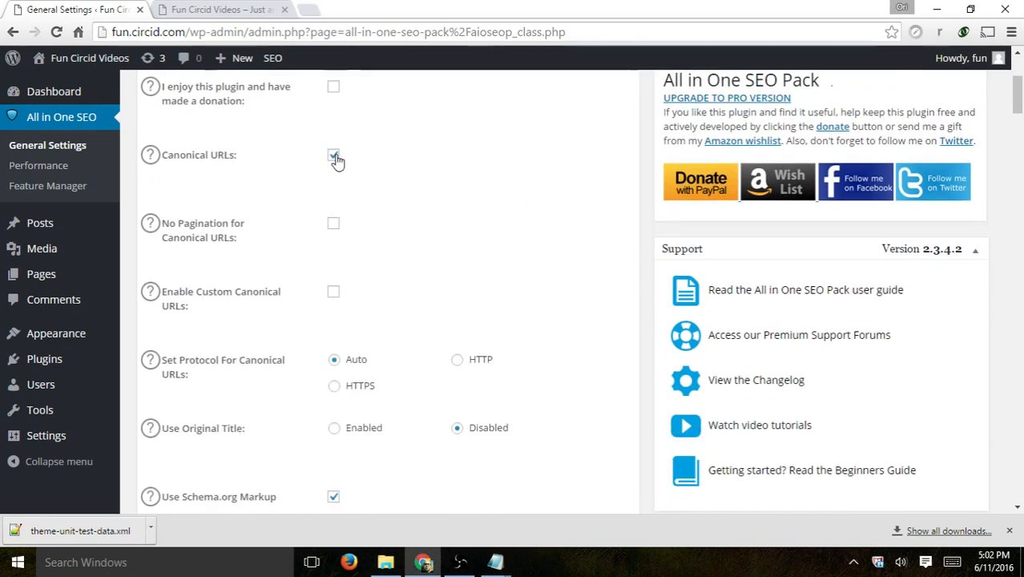
pyautogui.click(333, 154)
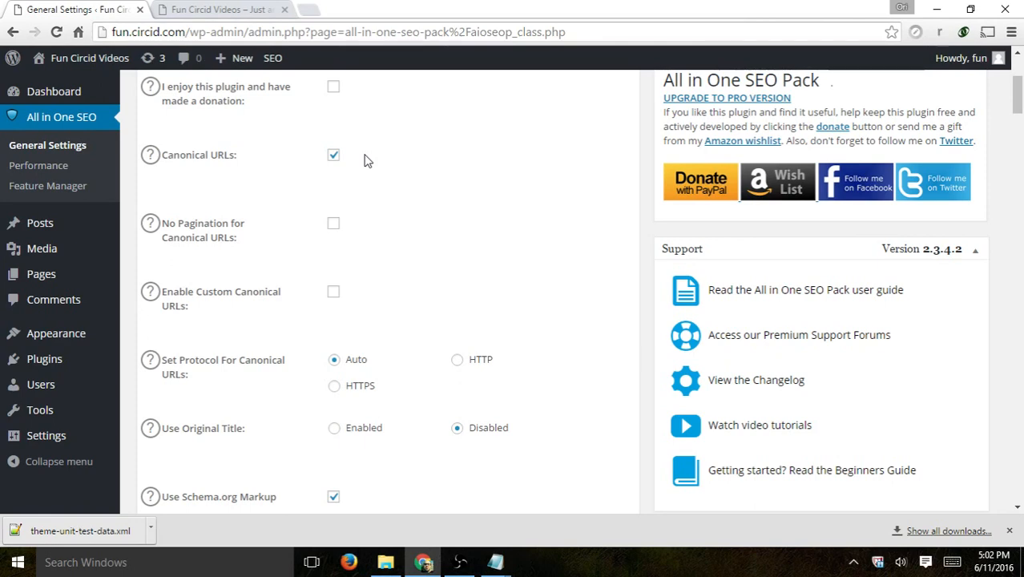
pyautogui.moveTo(371, 158)
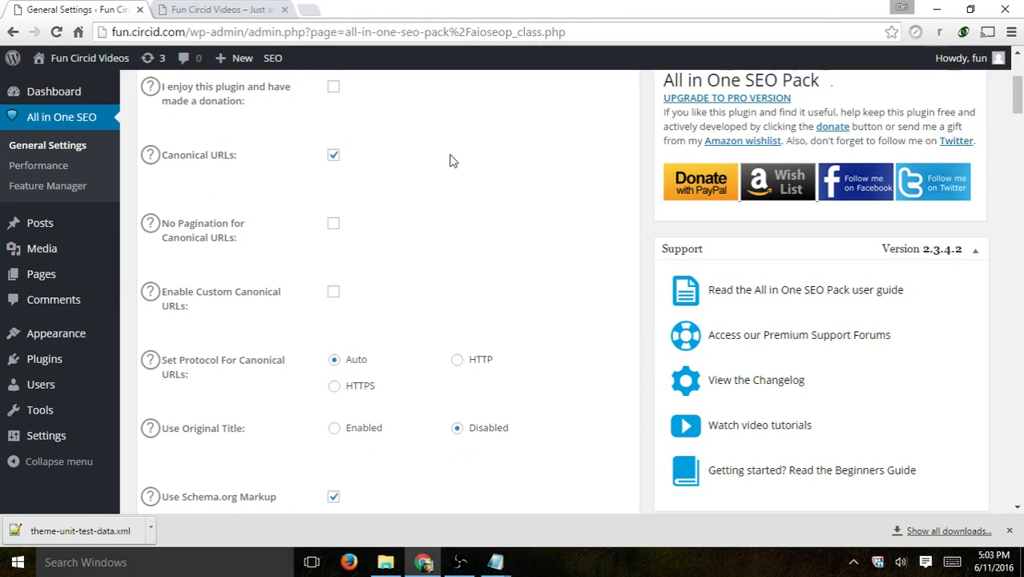
# - Scroll the General Settings page down to the Home Page Settings box
pyautogui.scroll(-3)
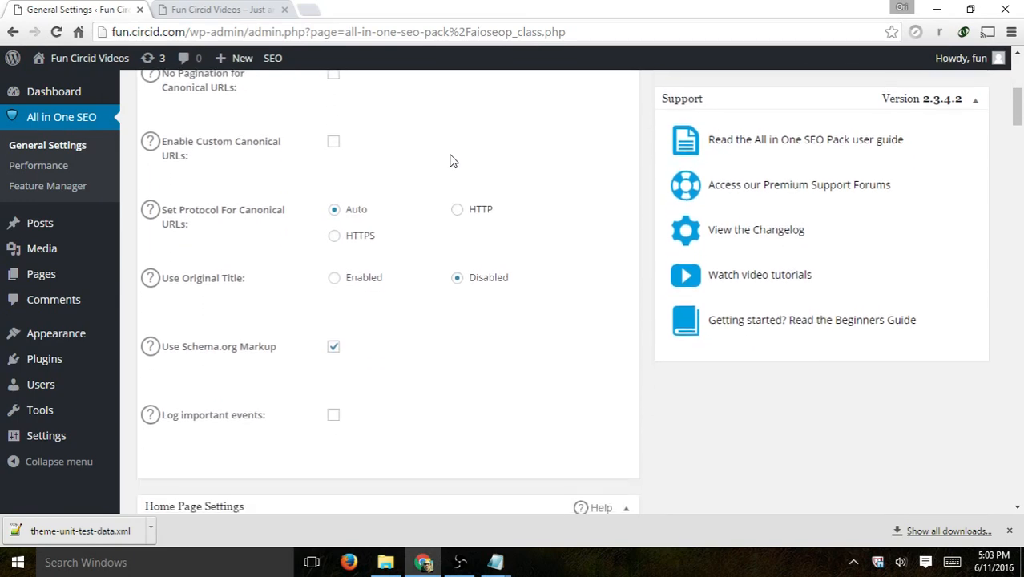
pyautogui.moveTo(289, 214)
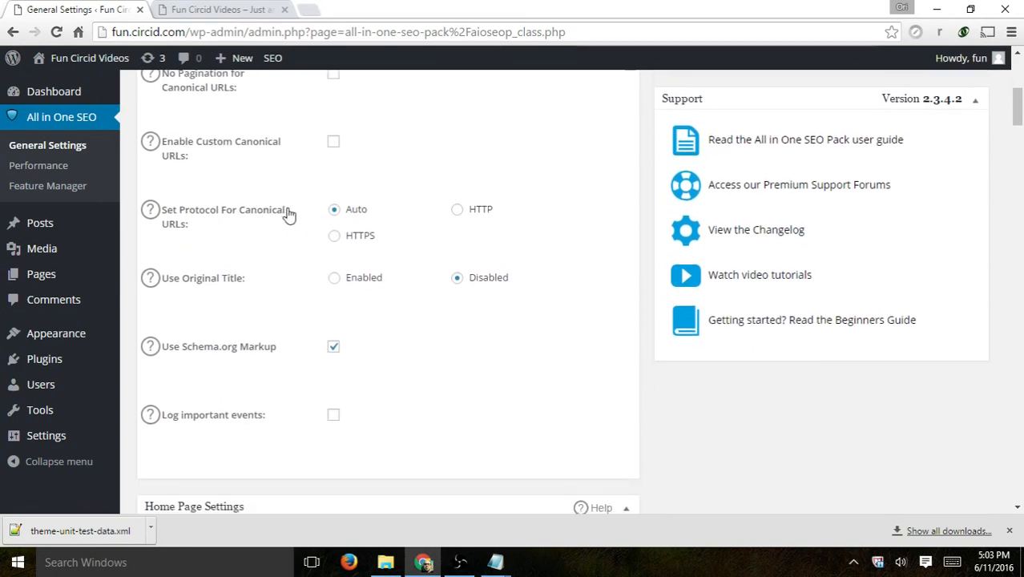
pyautogui.moveTo(266, 215)
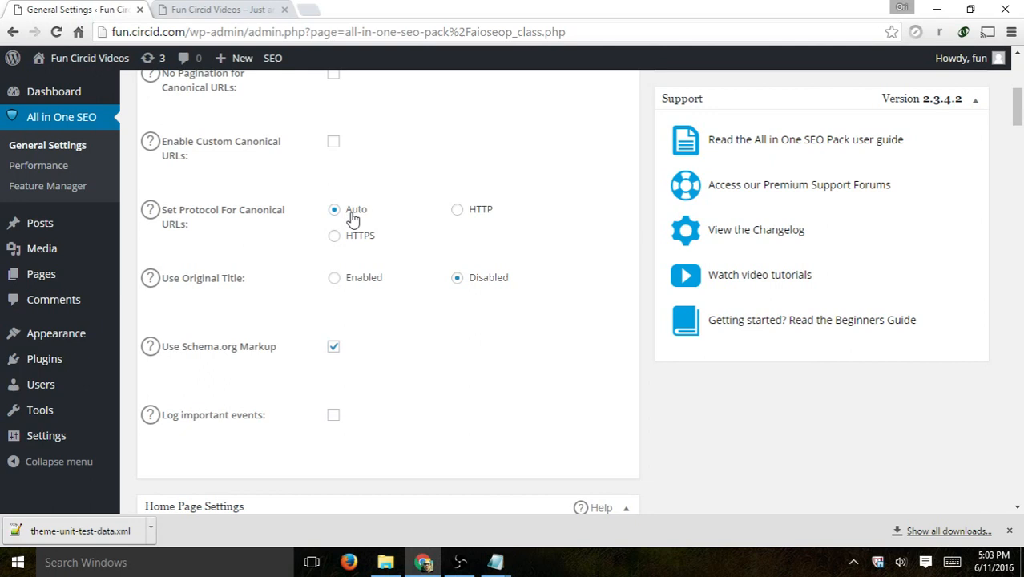
pyautogui.moveTo(321, 225)
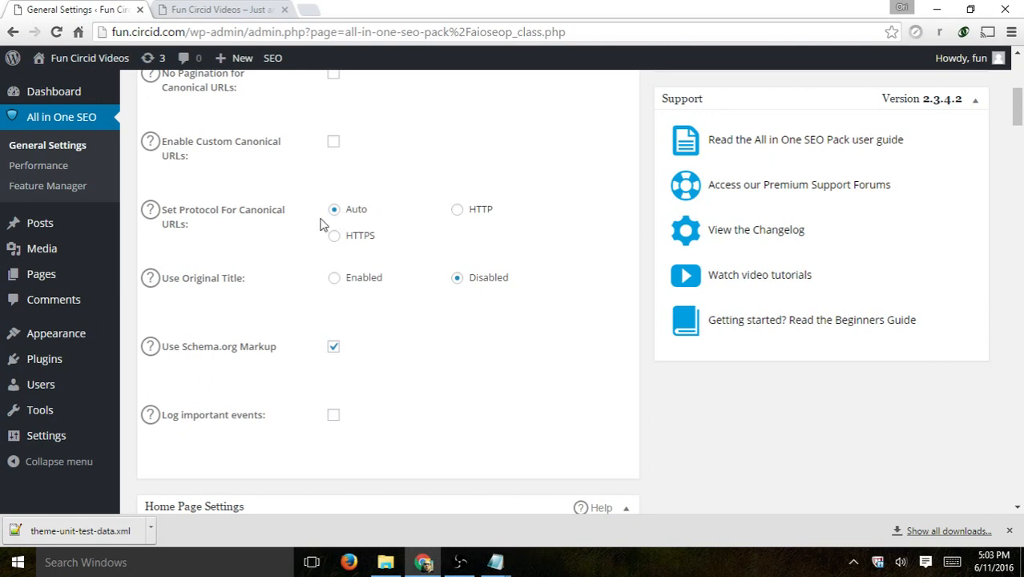
pyautogui.scroll(-3)
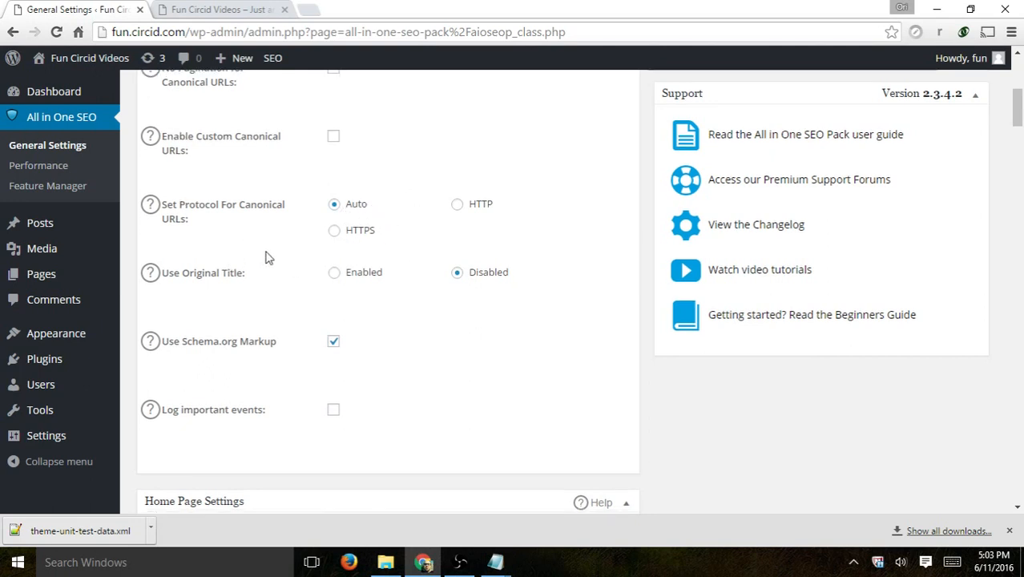
pyautogui.scroll(-3)
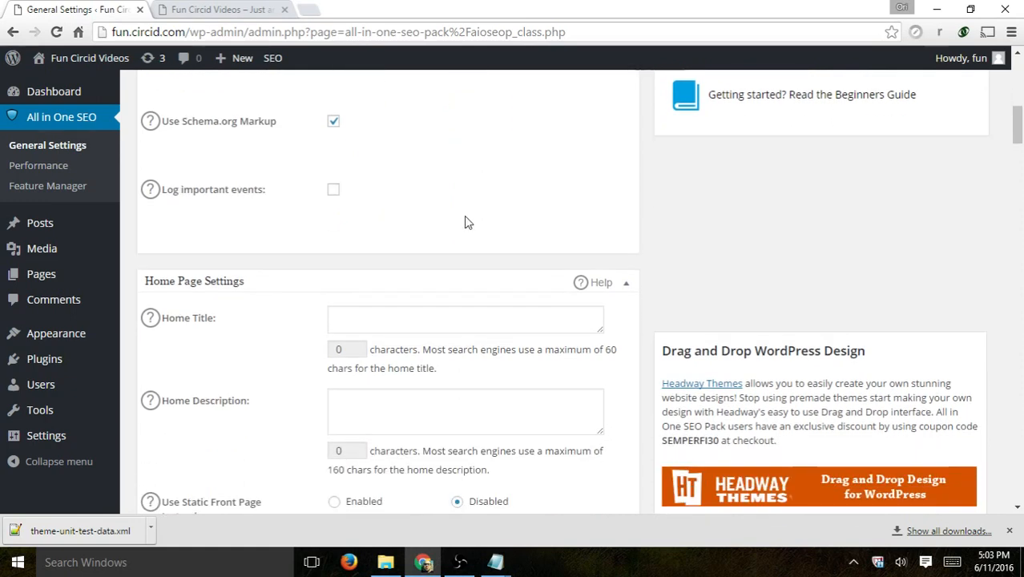
pyautogui.scroll(-3)
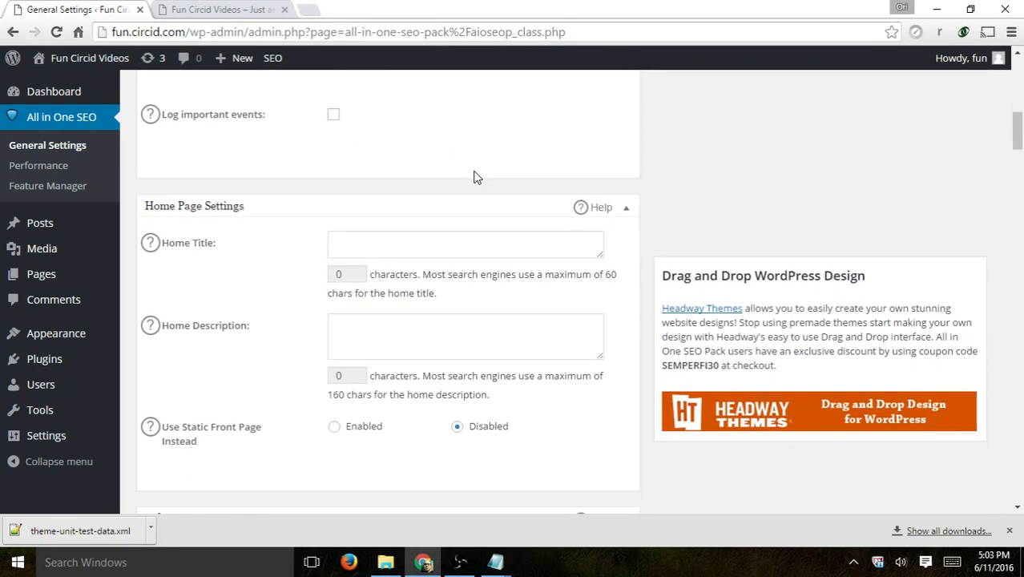
# - Enter 'Fun Video Wordpress Domain Homepage' as the Home Title
pyautogui.scroll(-3)
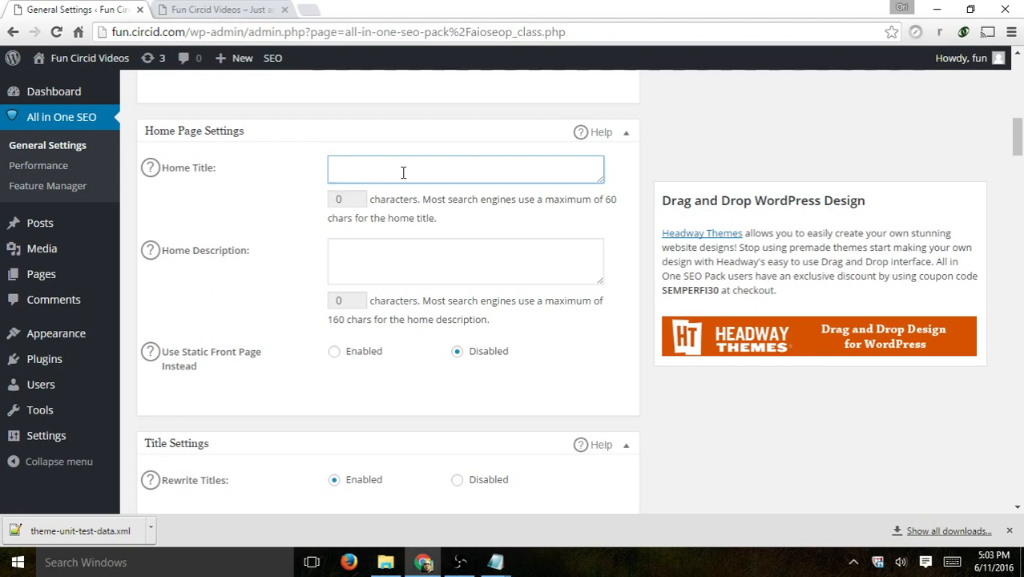
pyautogui.write('Fun')
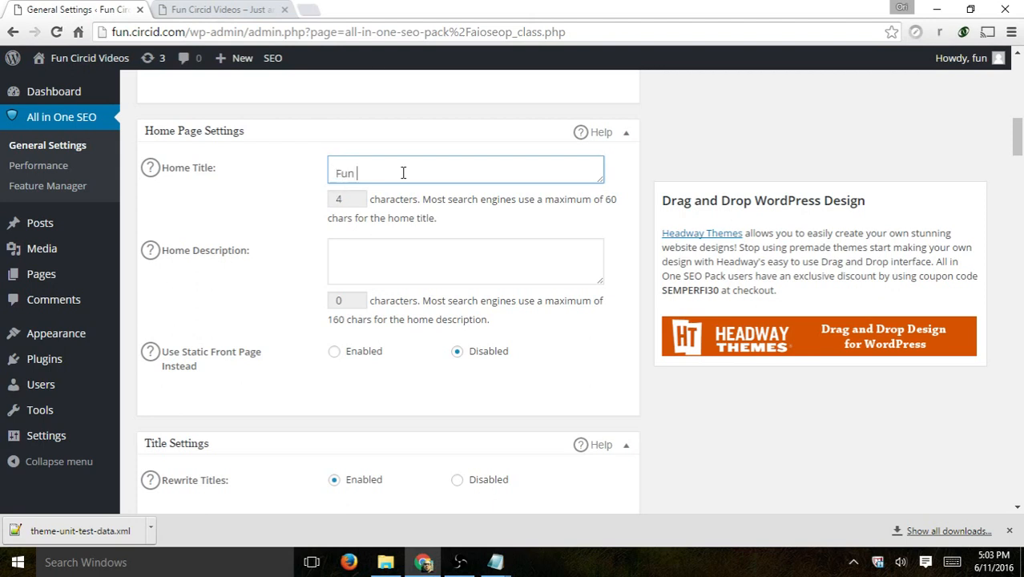
pyautogui.write('Video Wordpres')
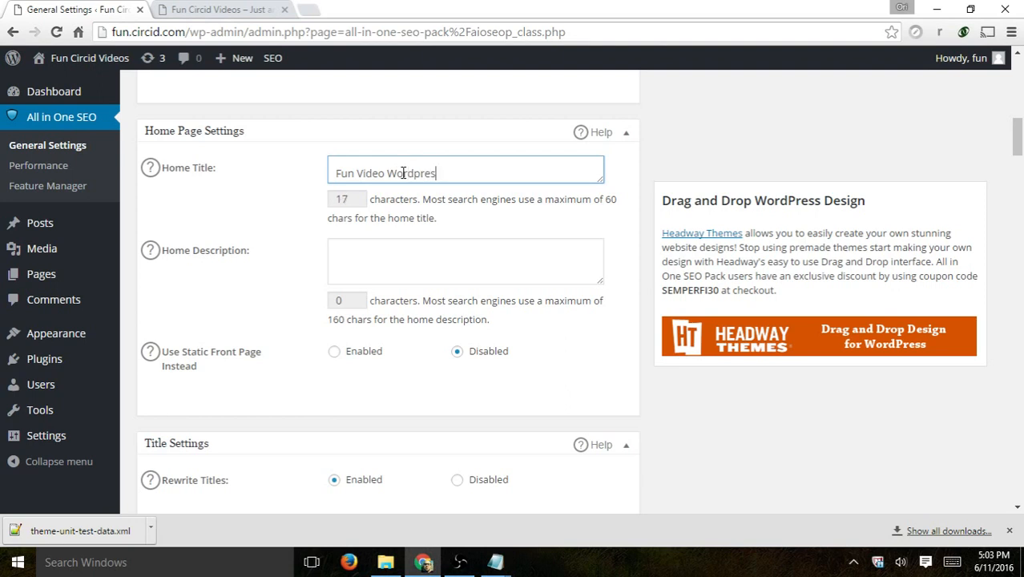
pyautogui.write('Domain Homepage')
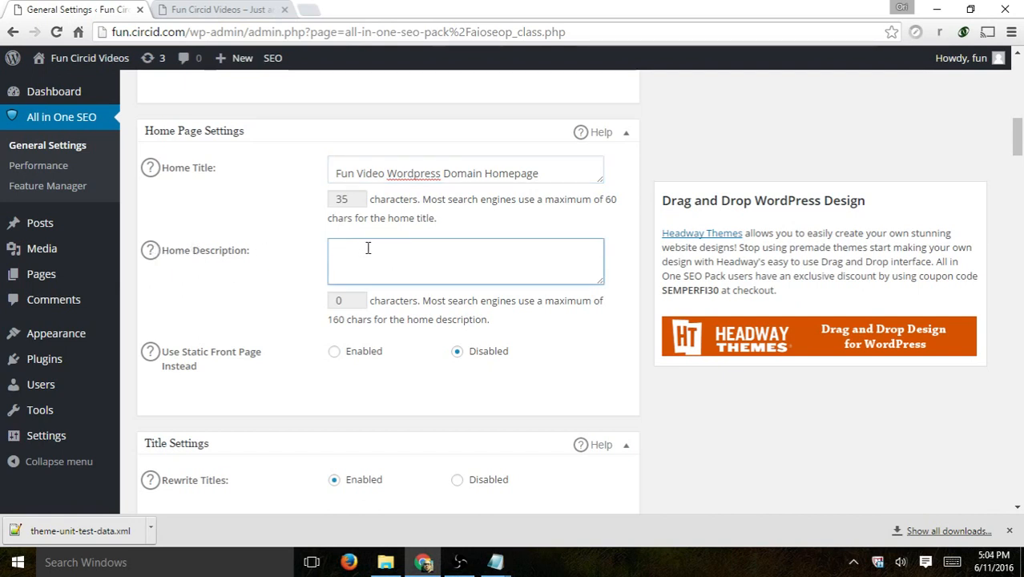
# - Enter 'This is a test sentence describing to users and SE's about my homepage.' as the Home Description
pyautogui.write('This is a test')
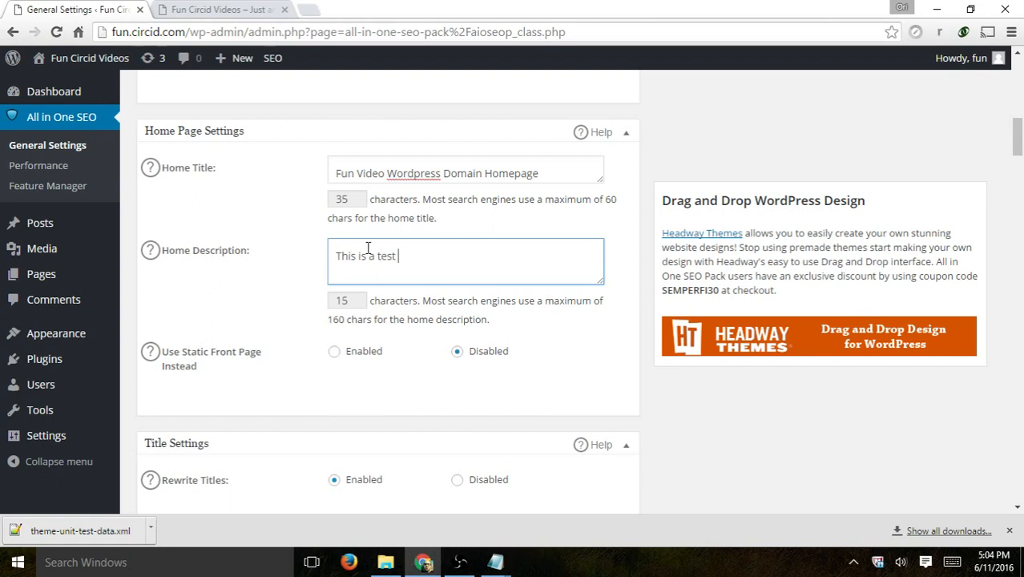
pyautogui.write('sentence describv')
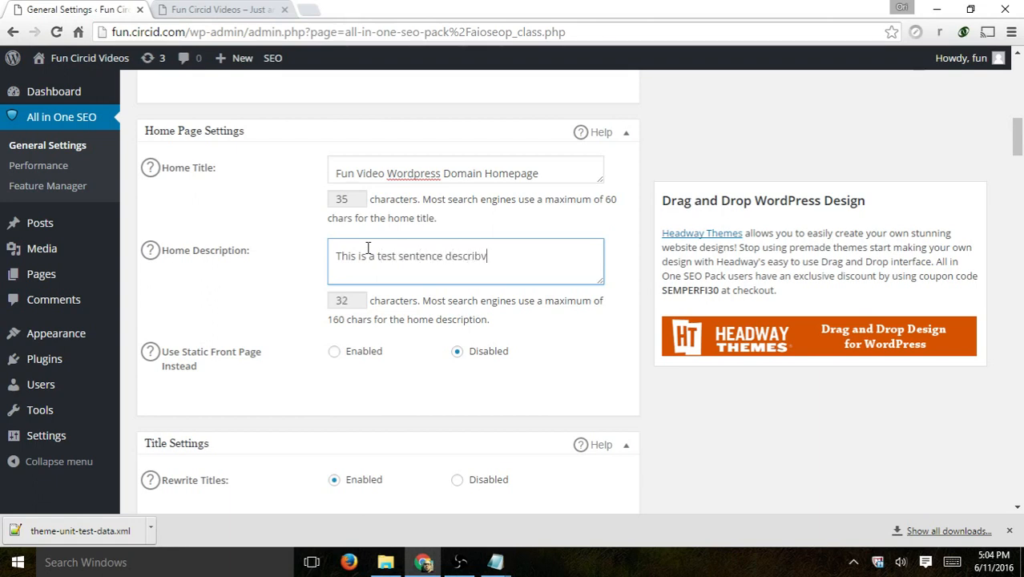
pyautogui.write('ing to users and')
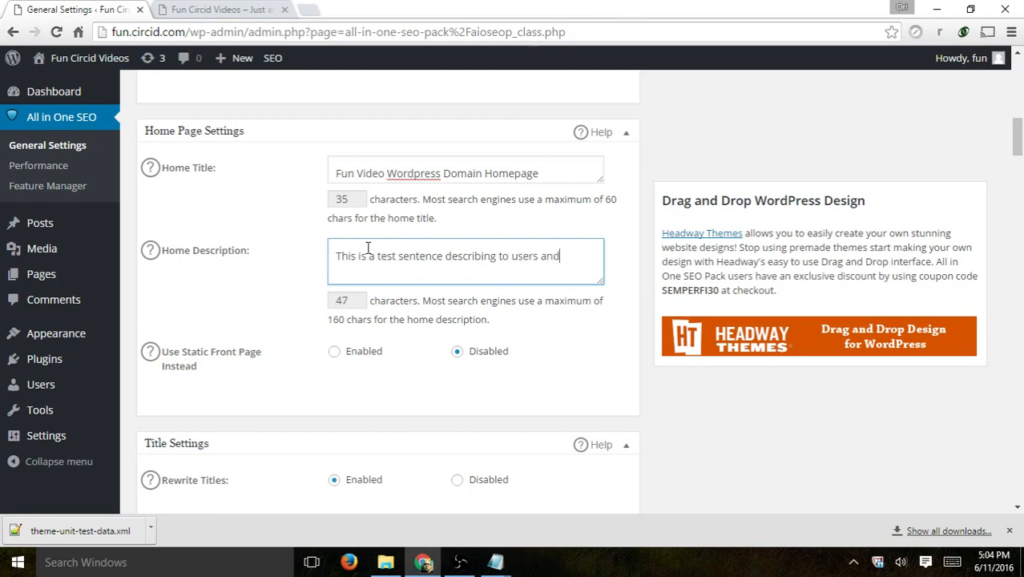
pyautogui.write("SE's about my homep")
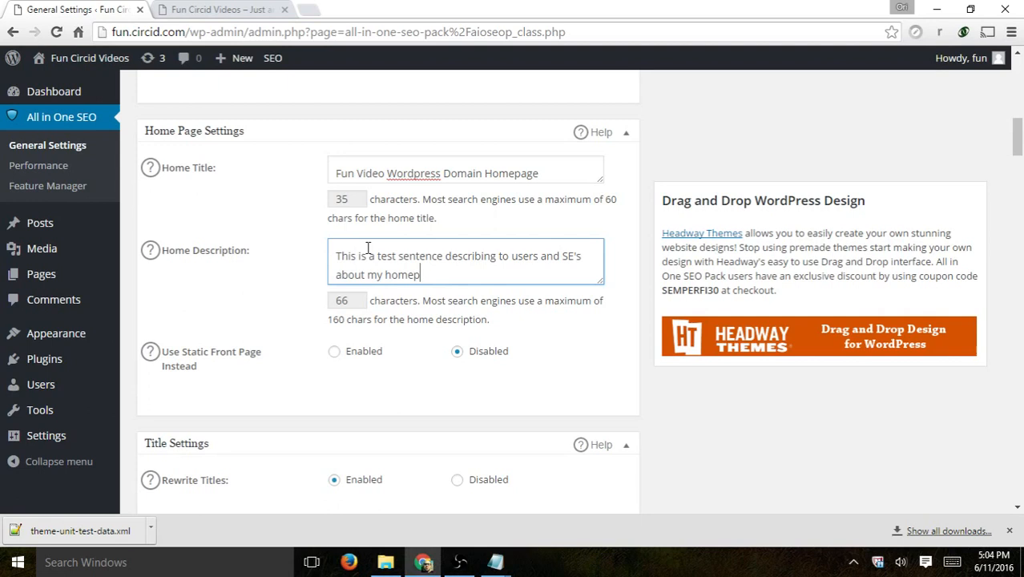
pyautogui.write('age.')
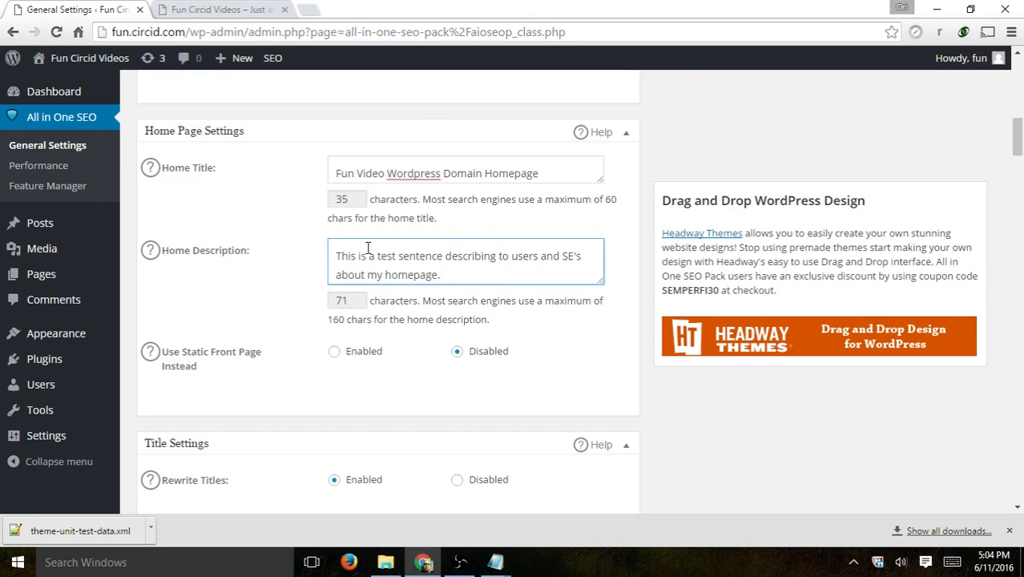
pyautogui.scroll(-3)
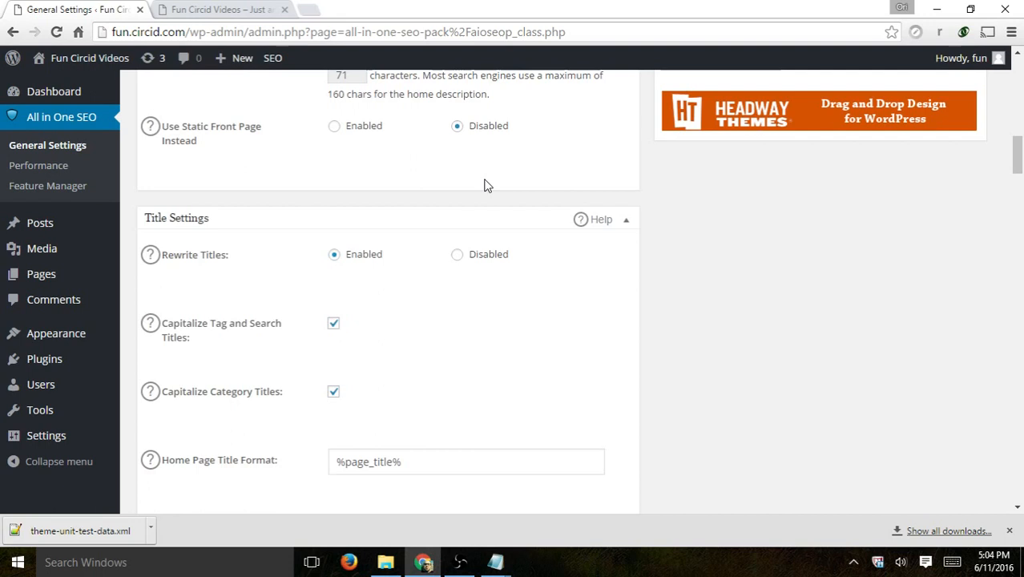
pyautogui.scroll(-3)
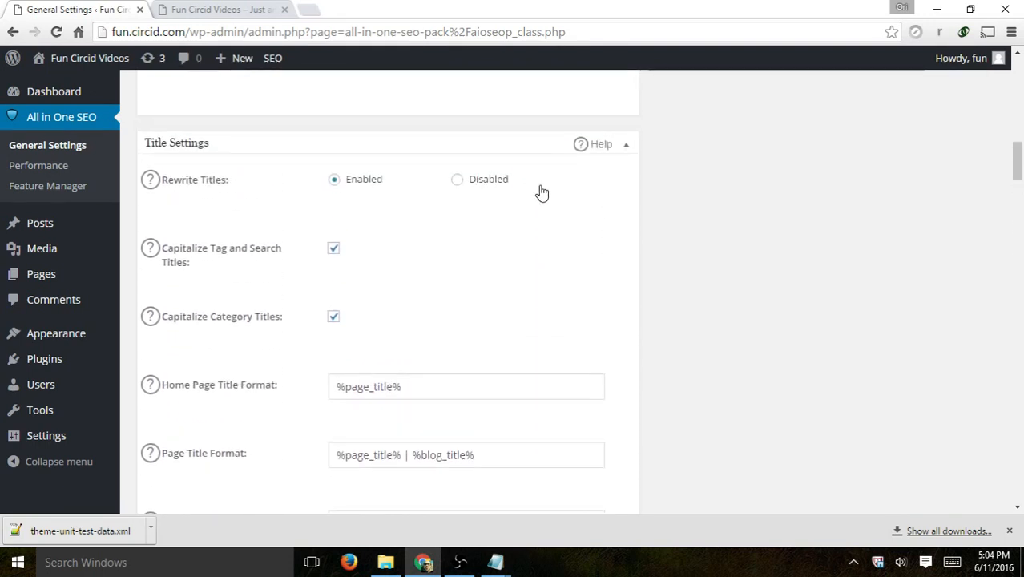
pyautogui.scroll(-3)
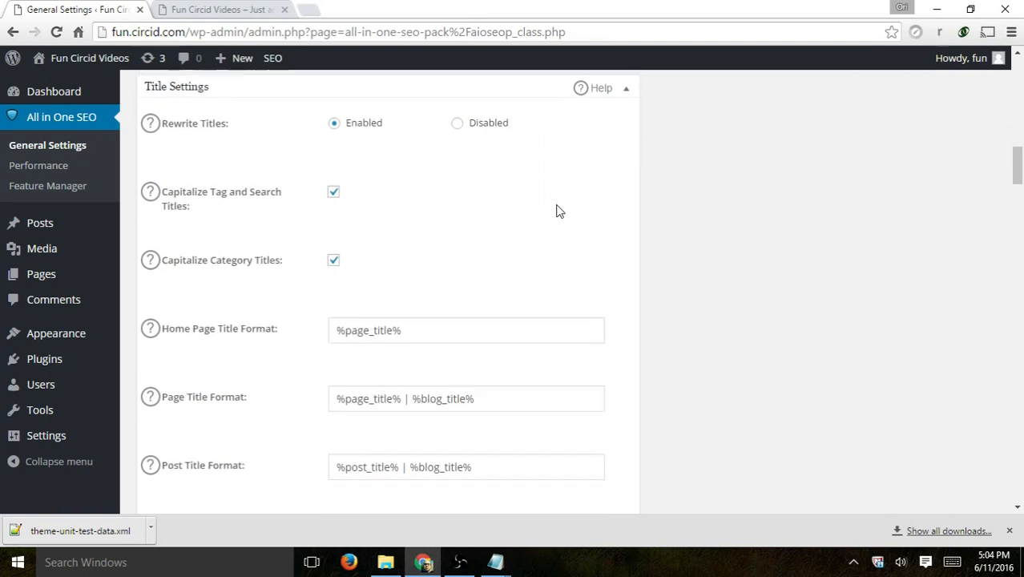
pyautogui.scroll(-3)
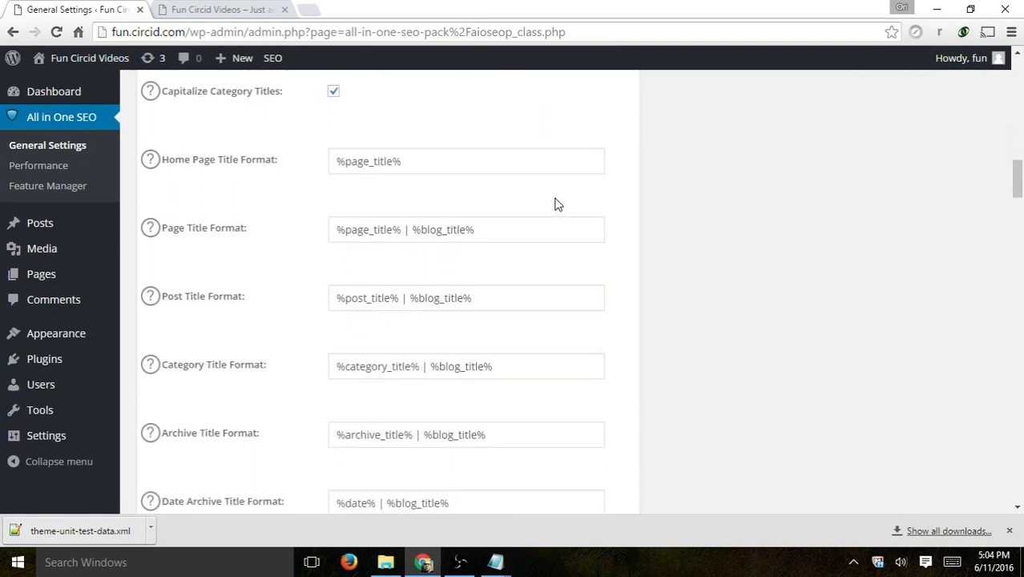
pyautogui.scroll(-3)
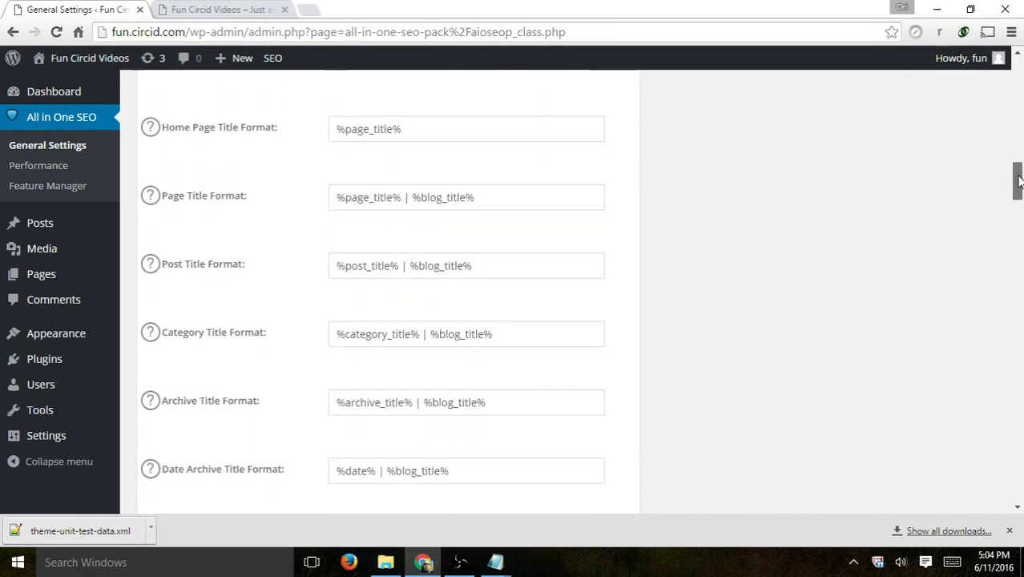
pyautogui.scroll(-3)
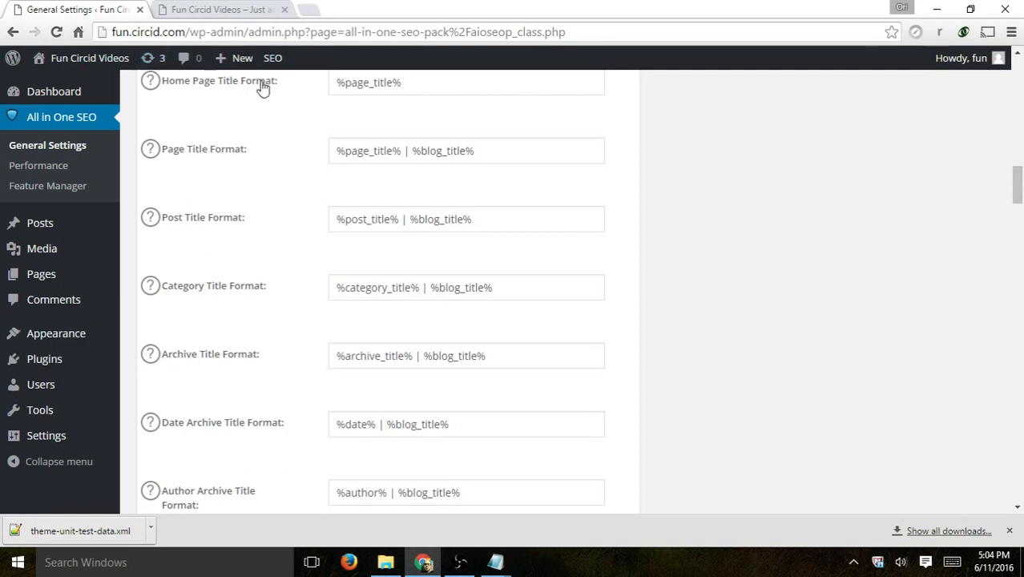
pyautogui.moveTo(150, 80)
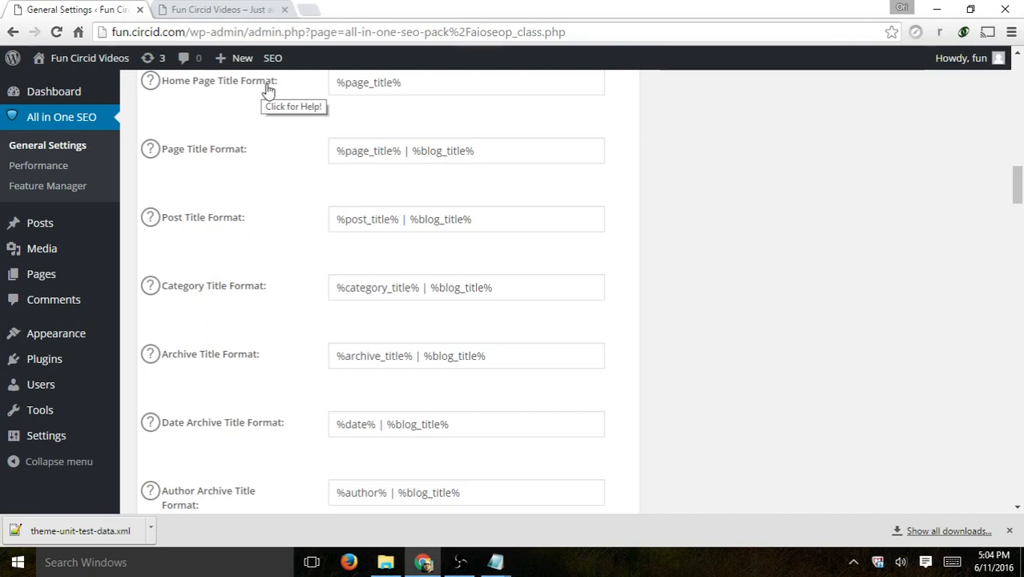
pyautogui.doubleClick(368, 81)
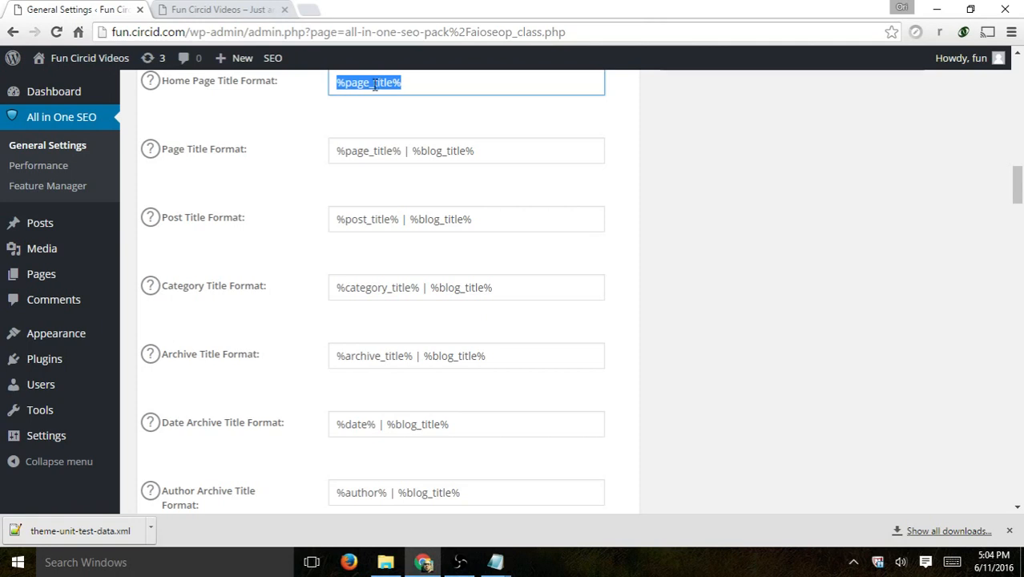
pyautogui.moveTo(41, 272)
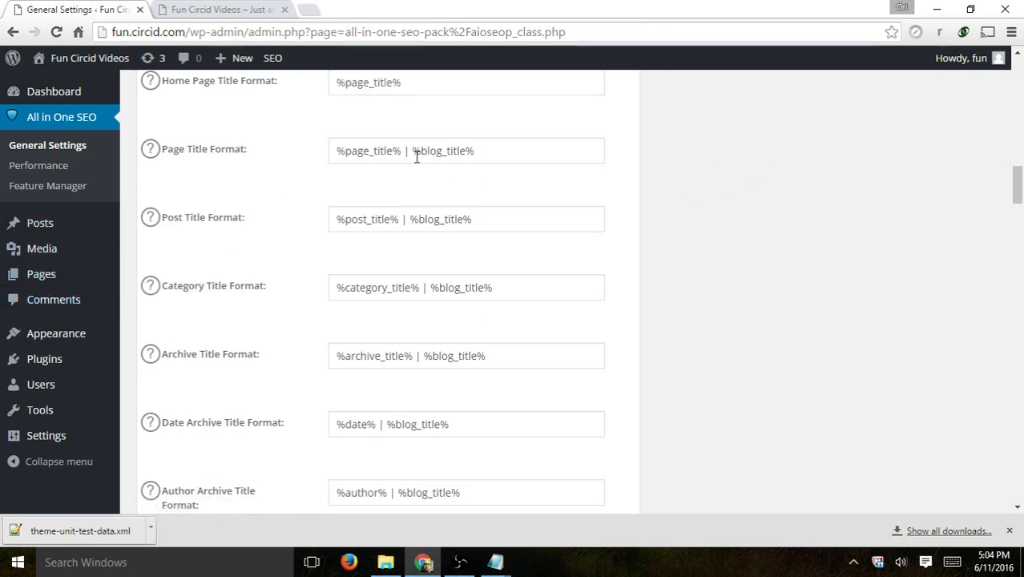
pyautogui.doubleClick(442, 150)
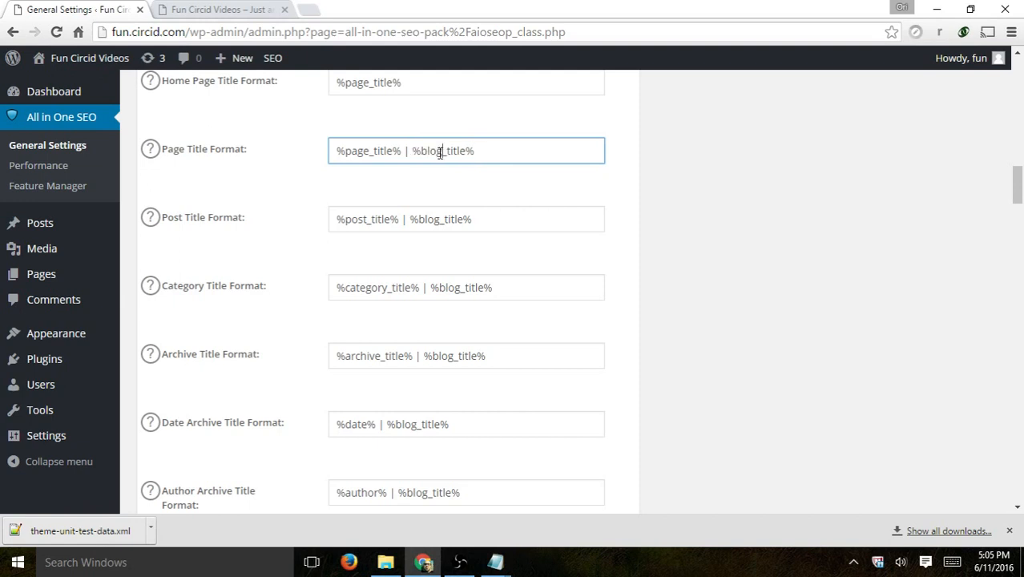
pyautogui.moveTo(404, 151); pyautogui.dragTo(474, 151)
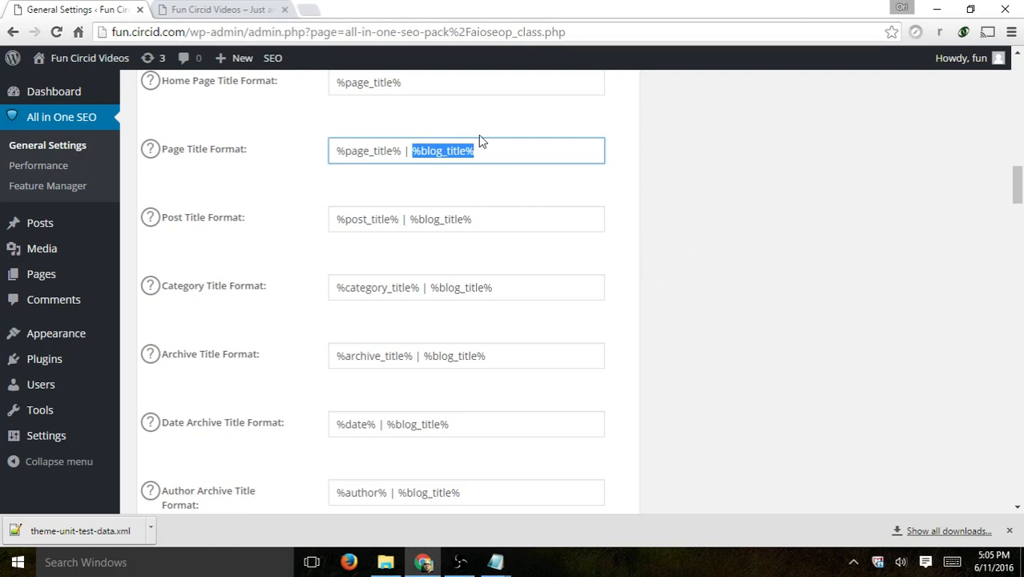
pyautogui.moveTo(109, 487)
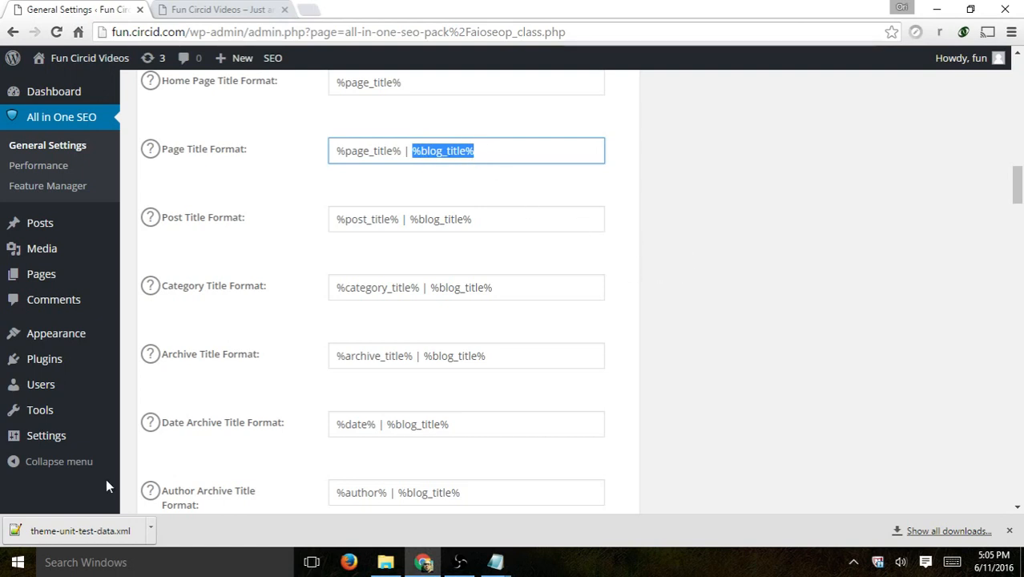
pyautogui.scroll(3)
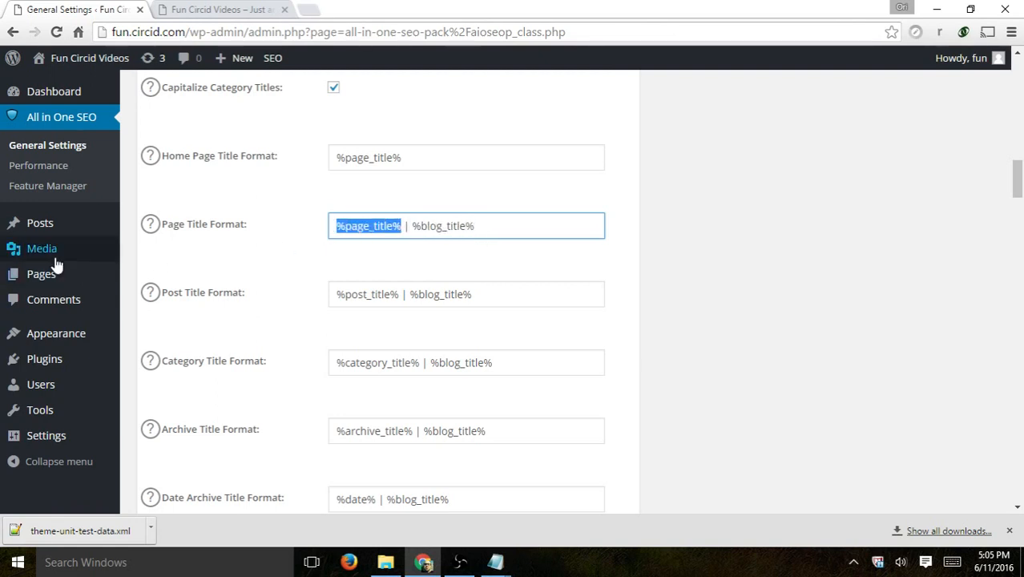
pyautogui.moveTo(42, 274)
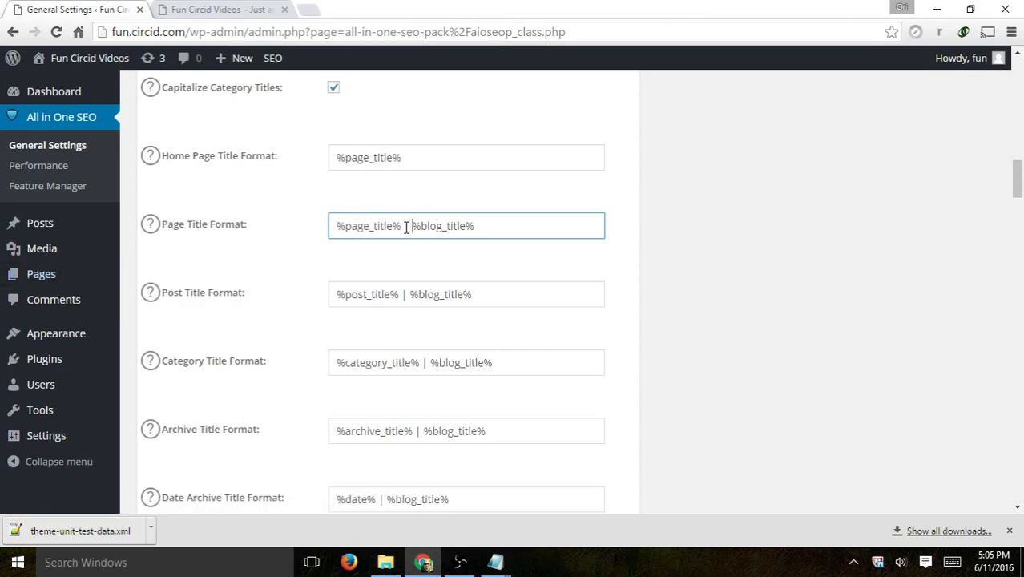
pyautogui.moveTo(407, 224); pyautogui.dragTo(475, 224)
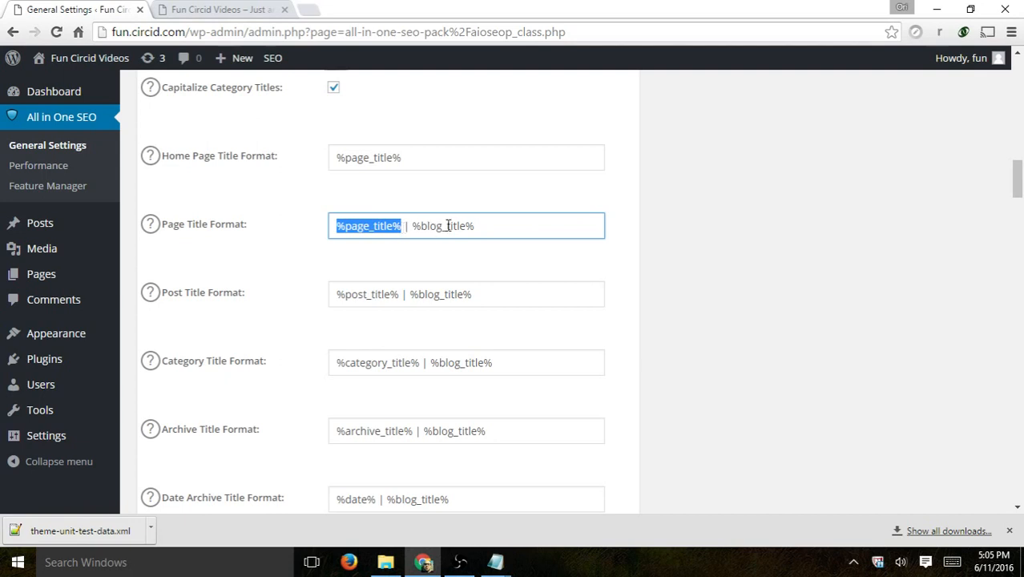
pyautogui.click(466, 295)
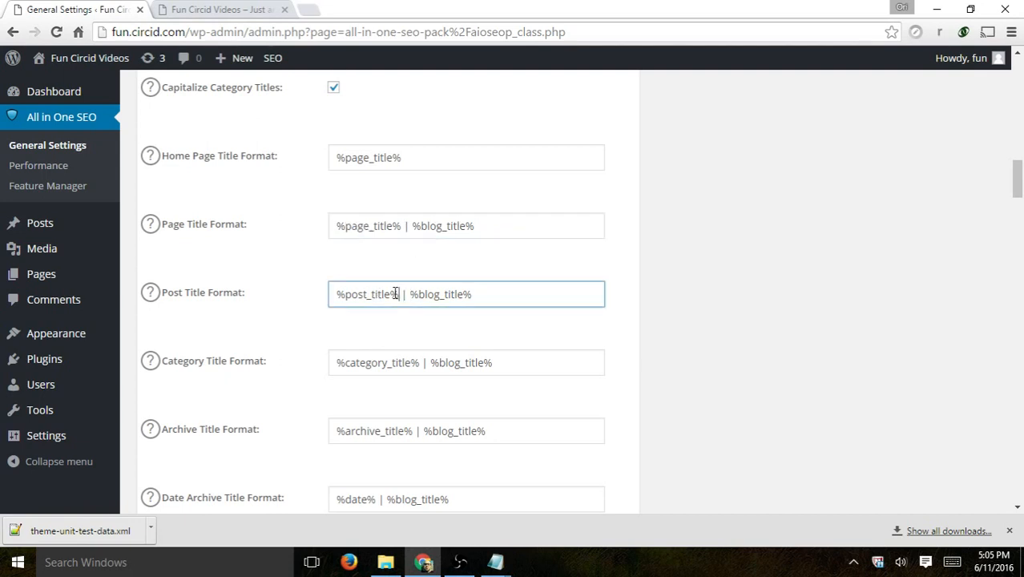
pyautogui.doubleClick(367, 294)
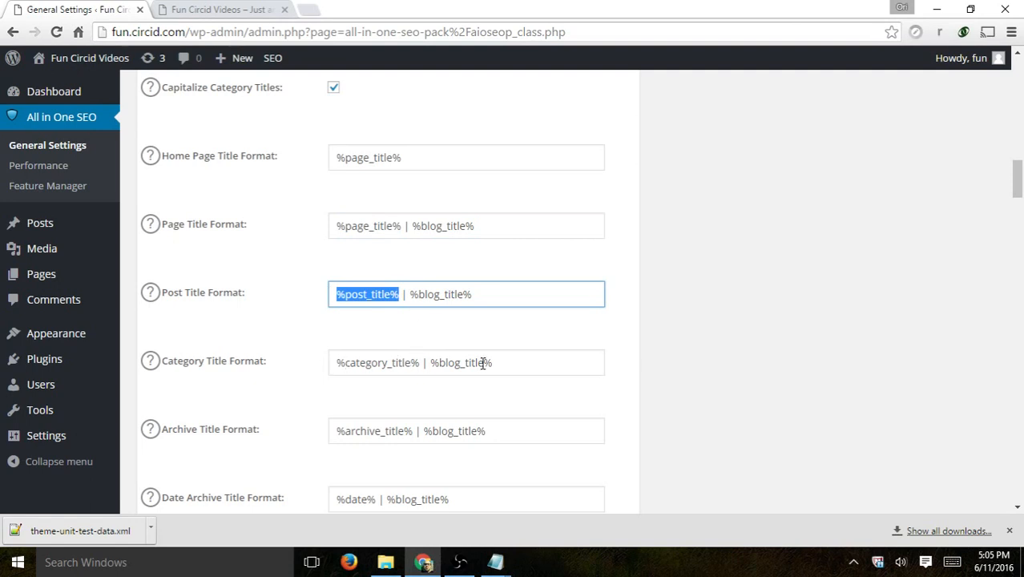
pyautogui.scroll(-3)
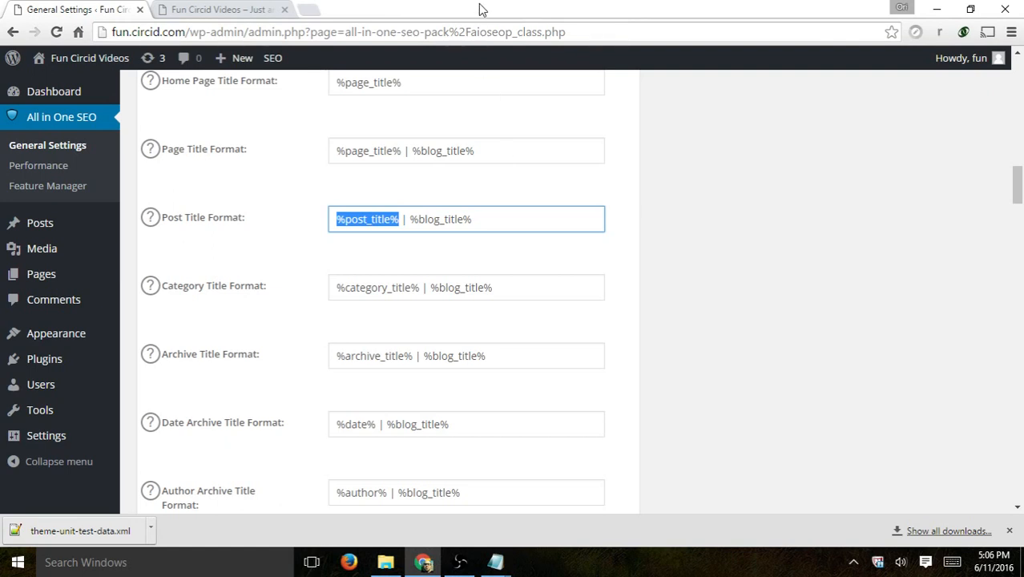
pyautogui.scroll(-3)
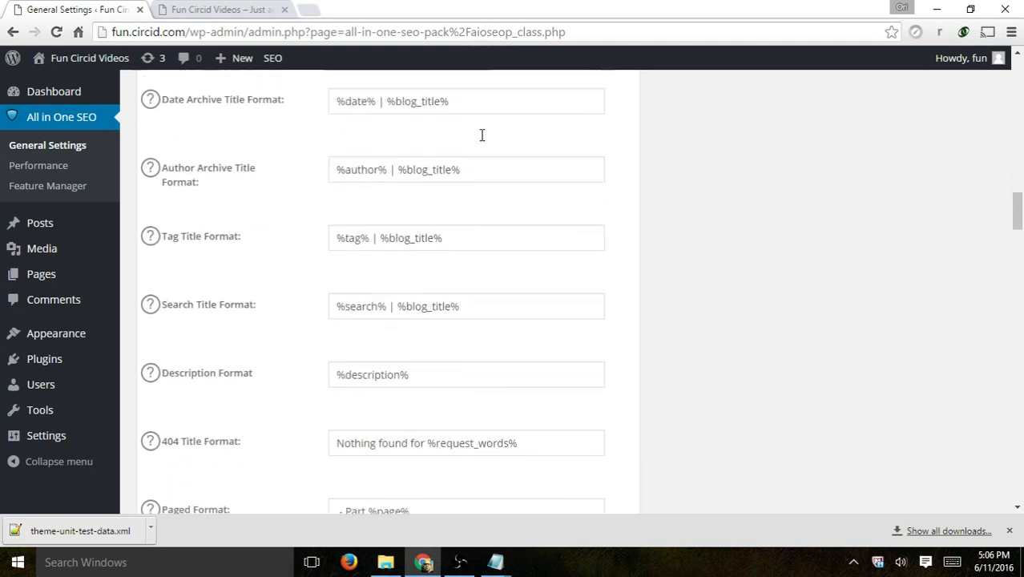
pyautogui.scroll(-3)
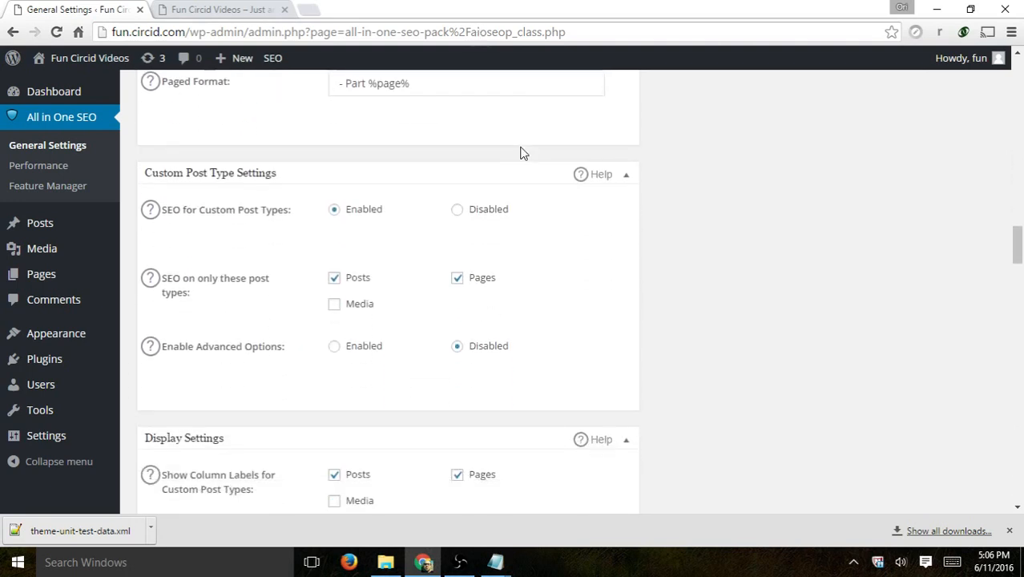
pyautogui.moveTo(525, 191)
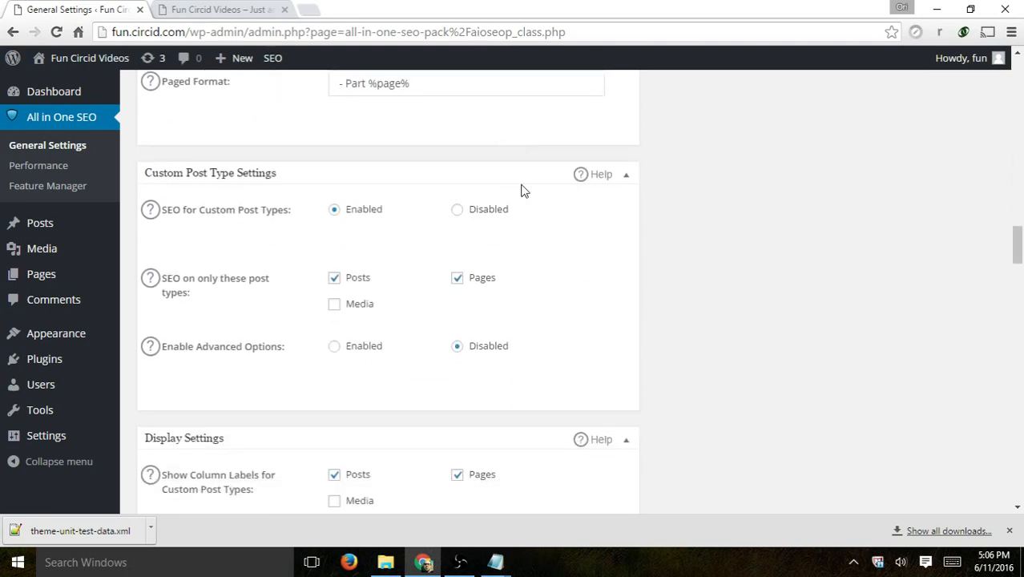
pyautogui.scroll(-3)
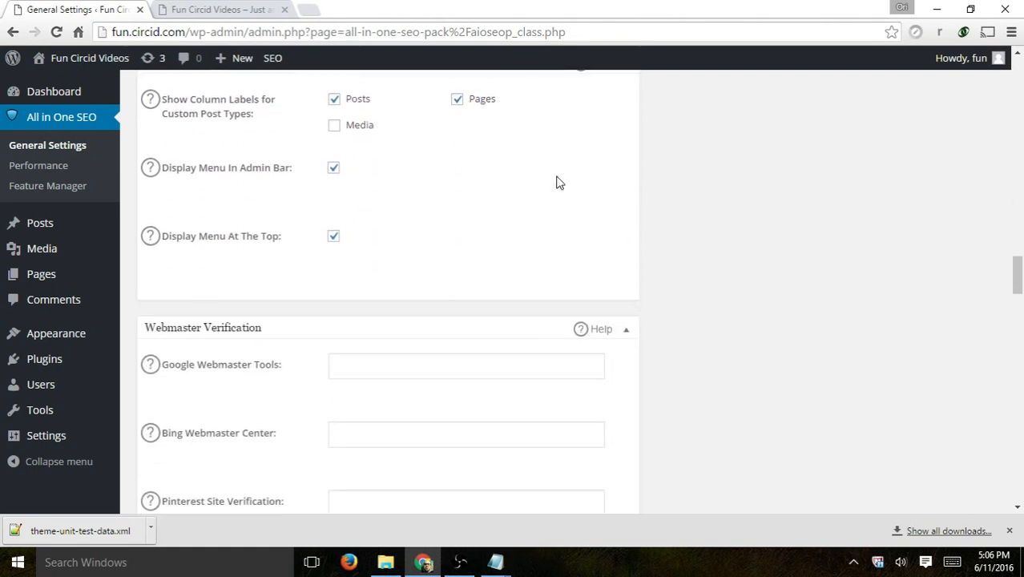
pyautogui.scroll(-3)
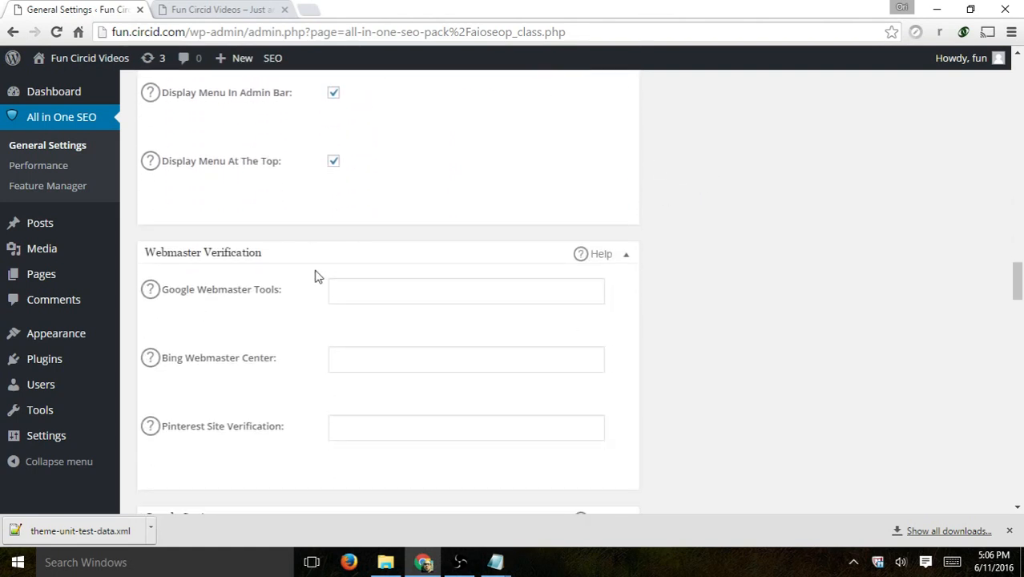
pyautogui.moveTo(150, 288)
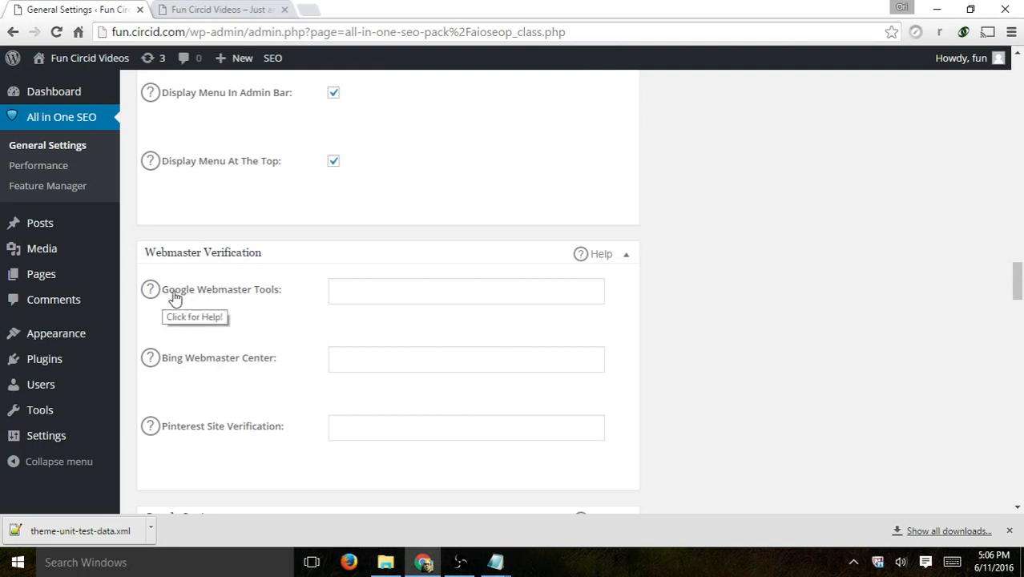
pyautogui.moveTo(479, 292)
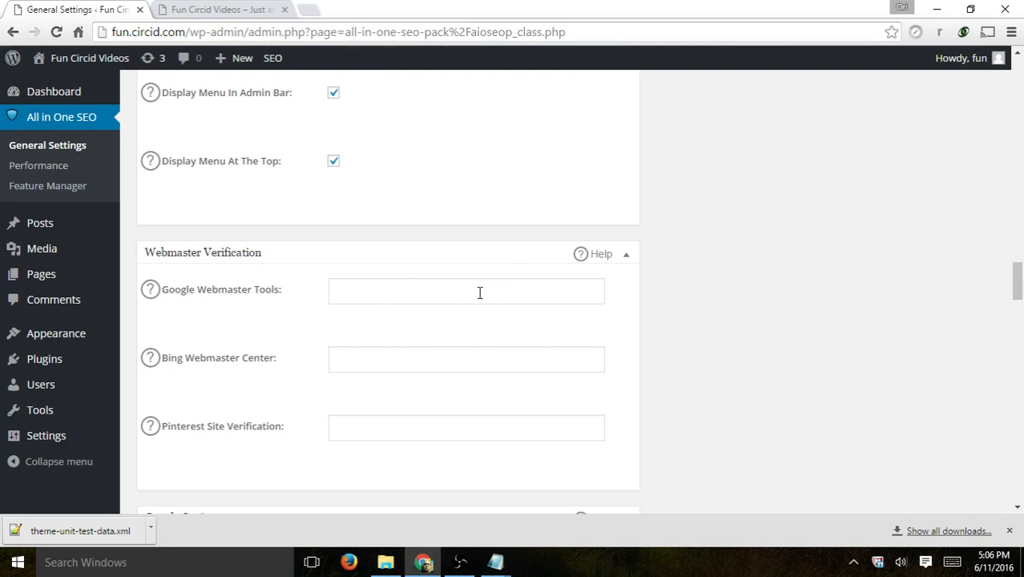
pyautogui.scroll(-3)
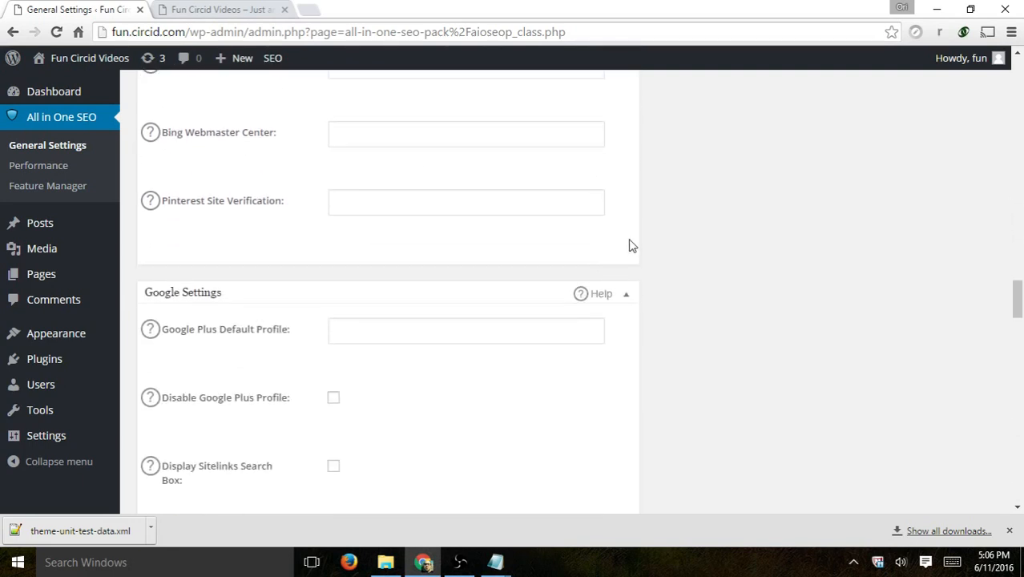
pyautogui.scroll(-3)
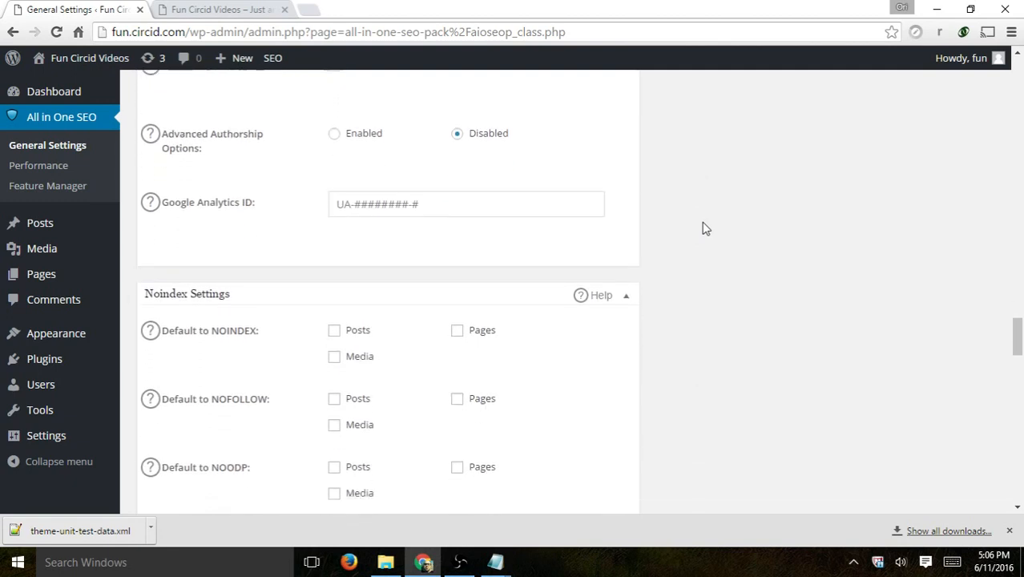
pyautogui.scroll(-3)
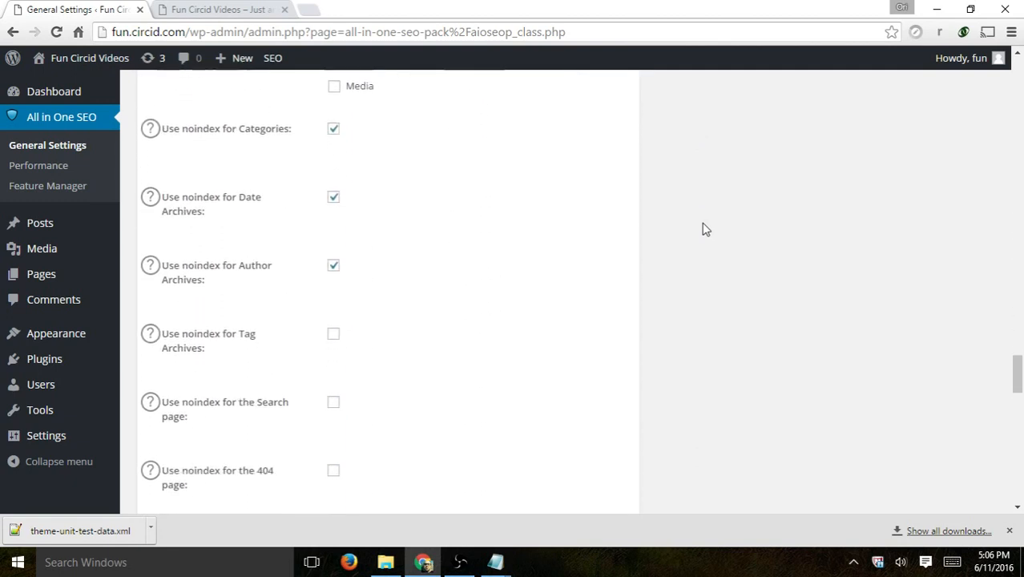
pyautogui.scroll(-3)
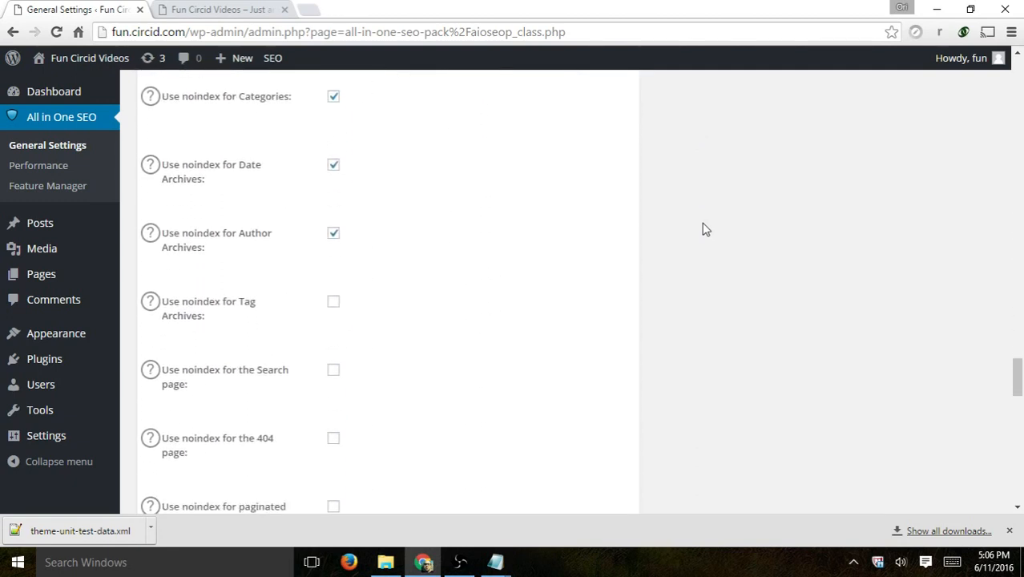
pyautogui.moveTo(691, 250)
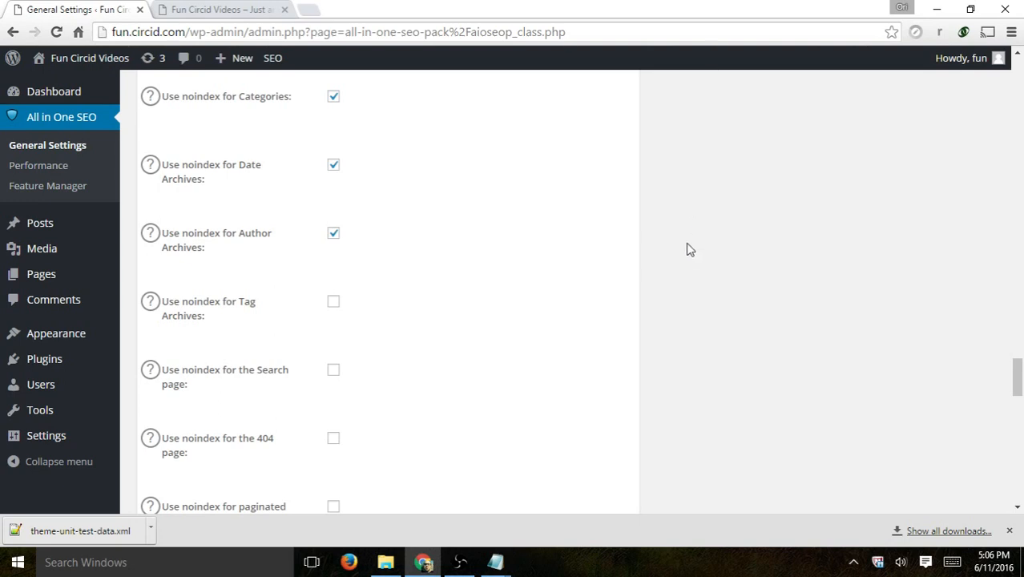
pyautogui.moveTo(684, 240)
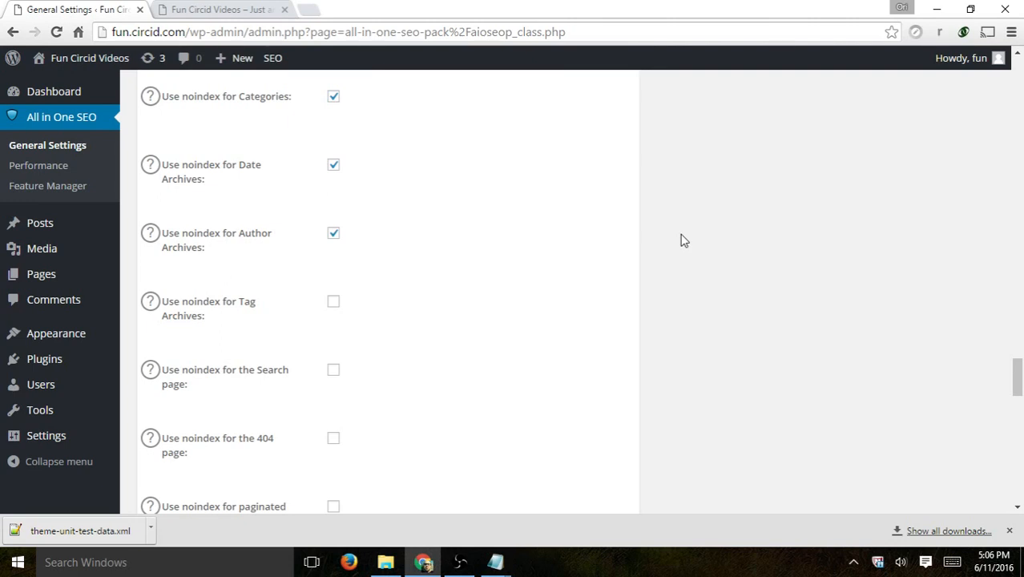
pyautogui.scroll(-3)
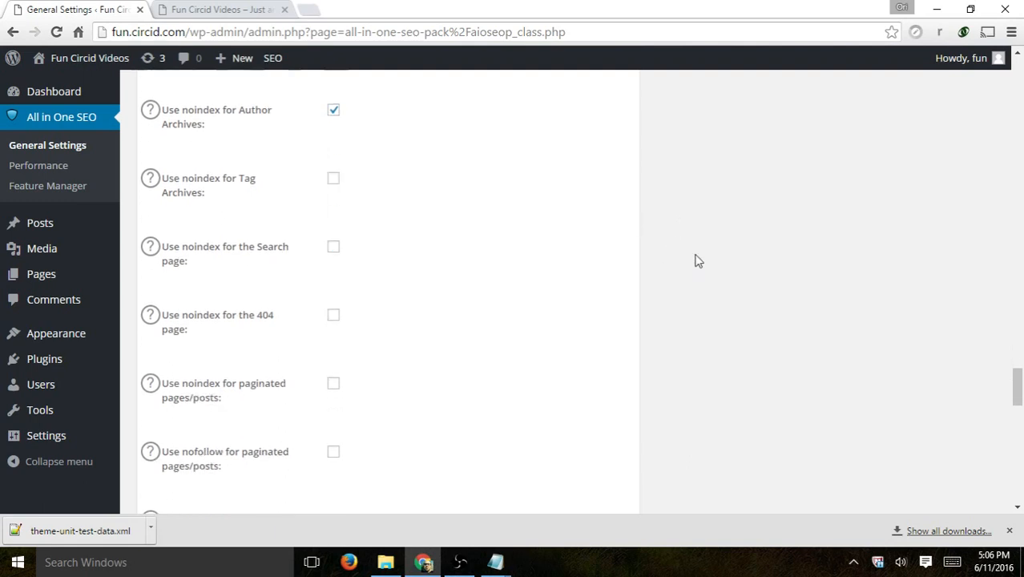
pyautogui.scroll(-3)
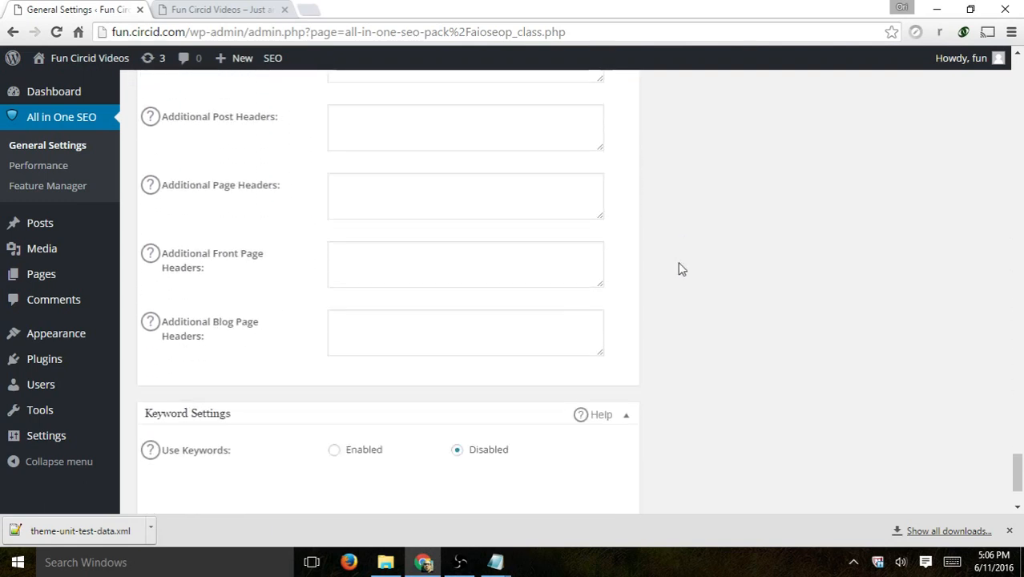
pyautogui.scroll(-3)
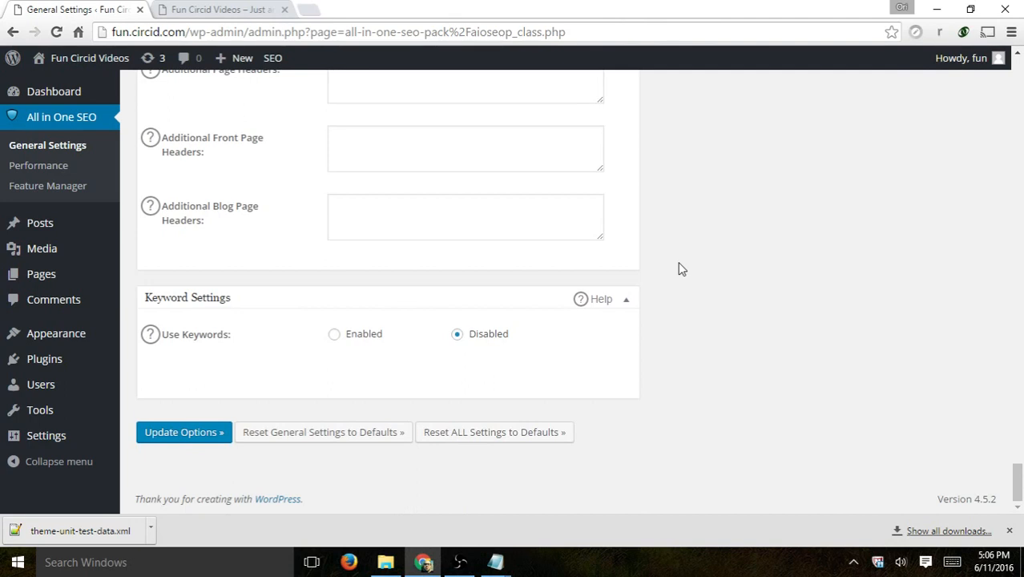
pyautogui.moveTo(375, 333)
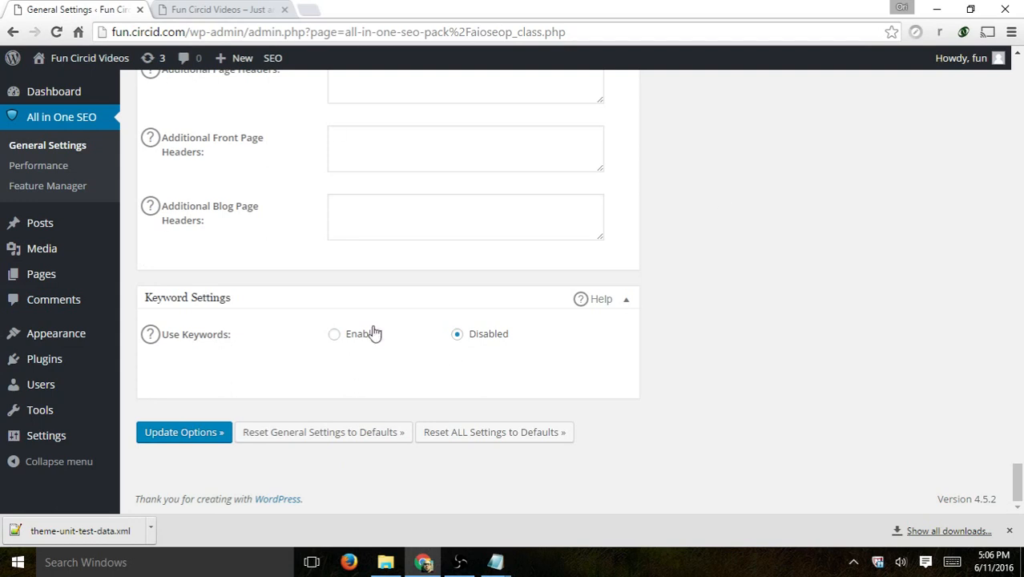
# - Save the settings with Update Options, getting the Options Updated notice
pyautogui.click(183, 432)
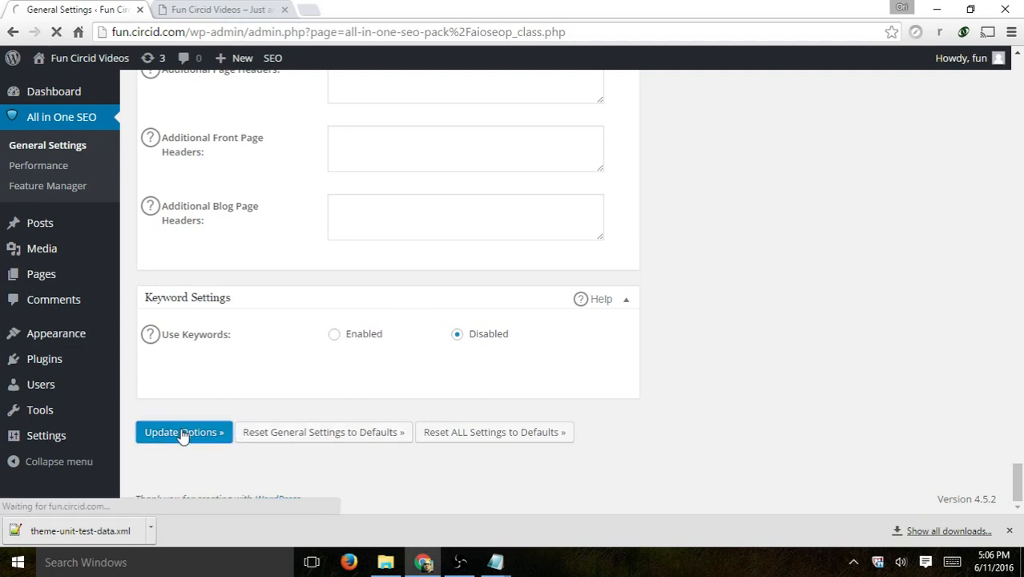
pyautogui.click(182, 433)
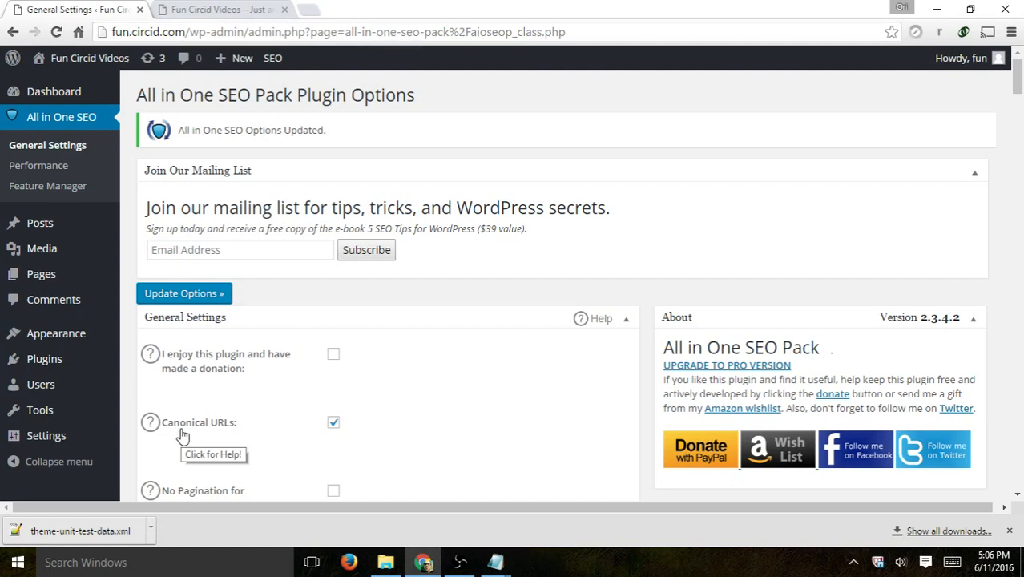
pyautogui.moveTo(141, 233)
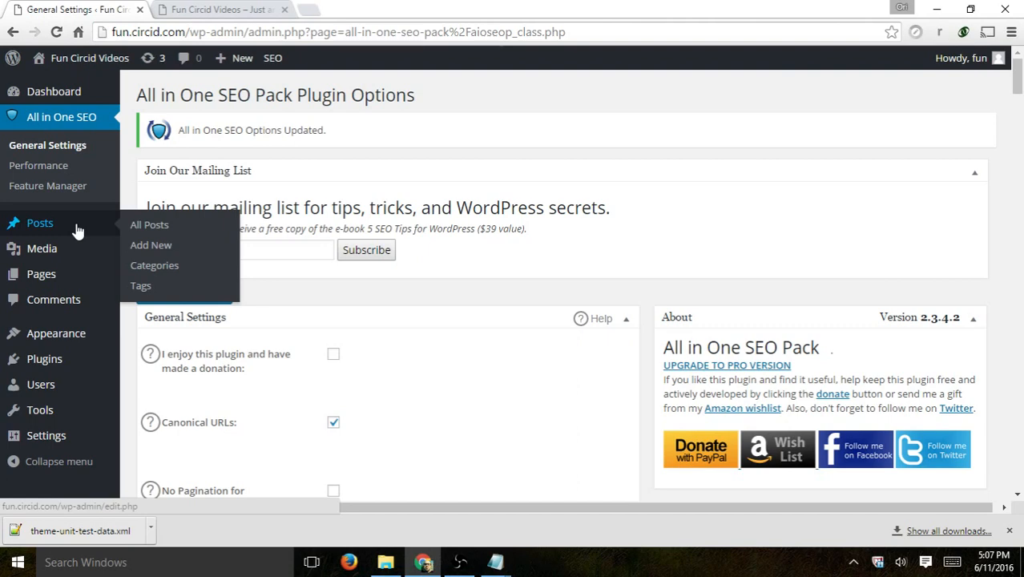
# - From All Posts, enter the editor for 'Markup: Image Alignment'
pyautogui.click(149, 224)
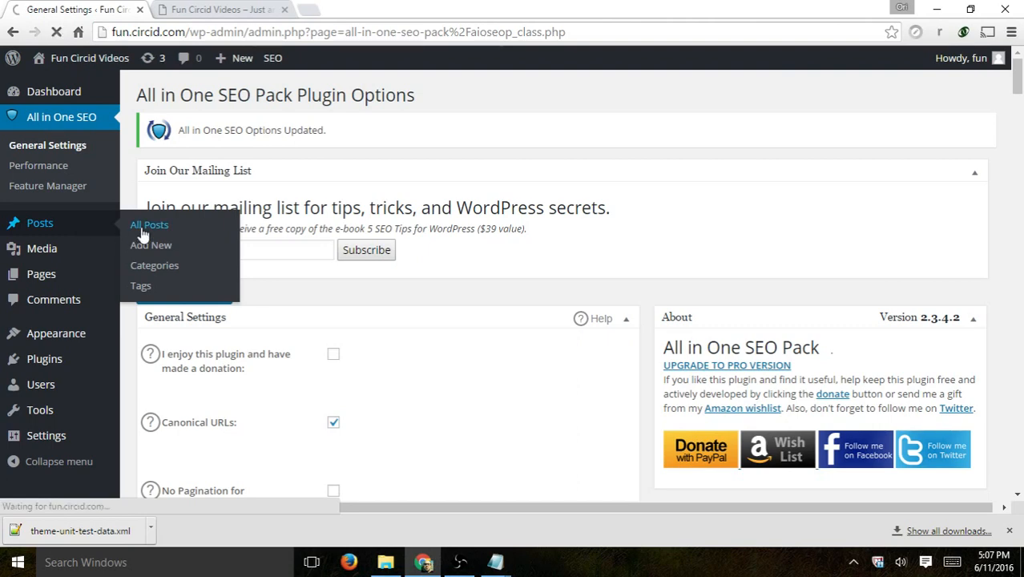
pyautogui.click(149, 224)
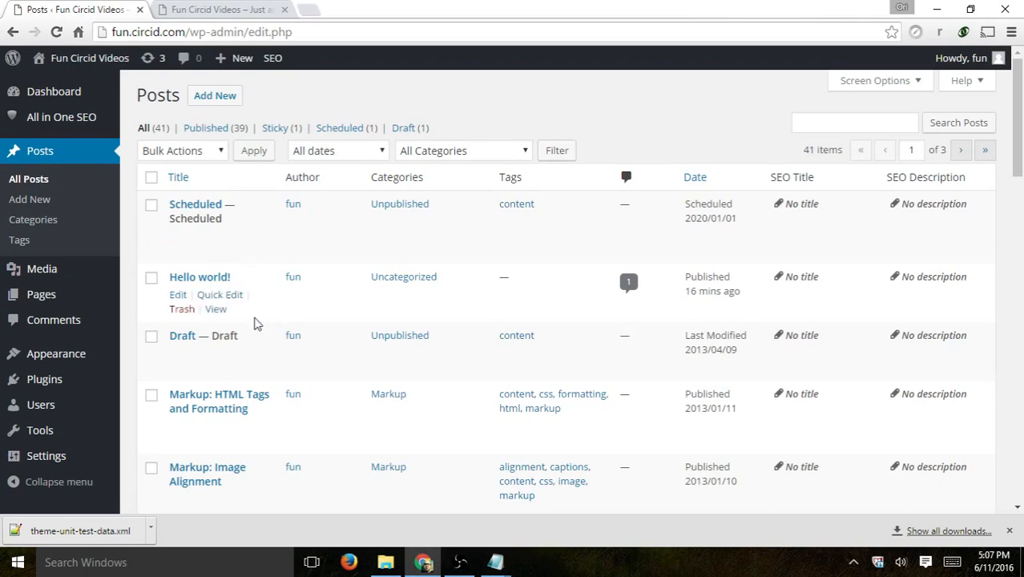
pyautogui.scroll(-3)
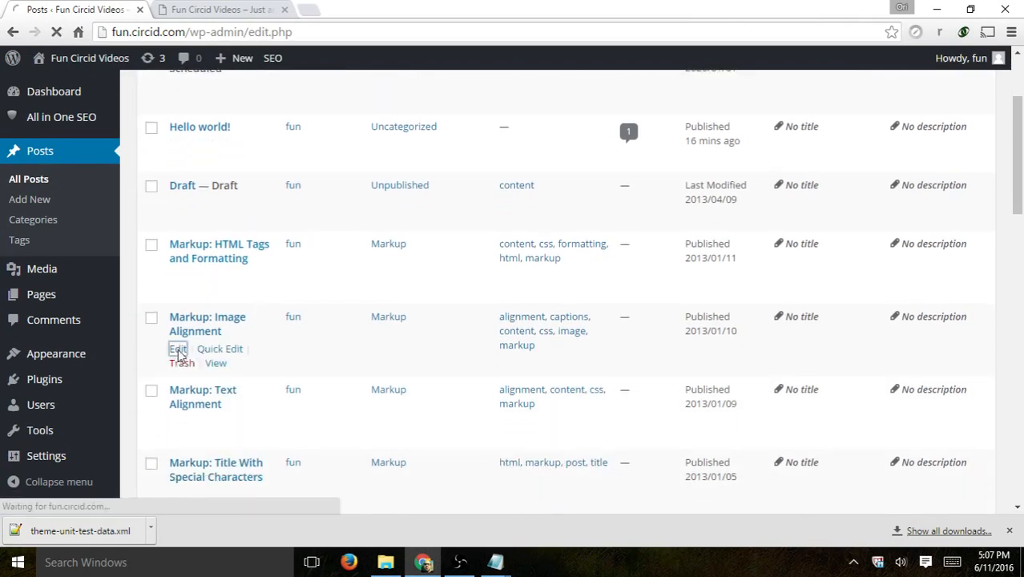
pyautogui.click(177, 349)
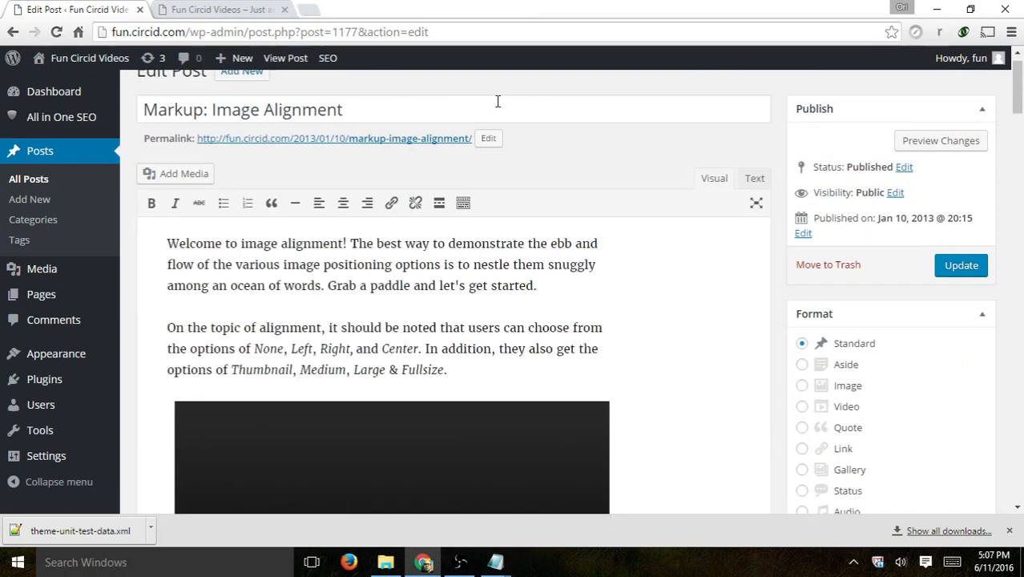
pyautogui.moveTo(542, 106)
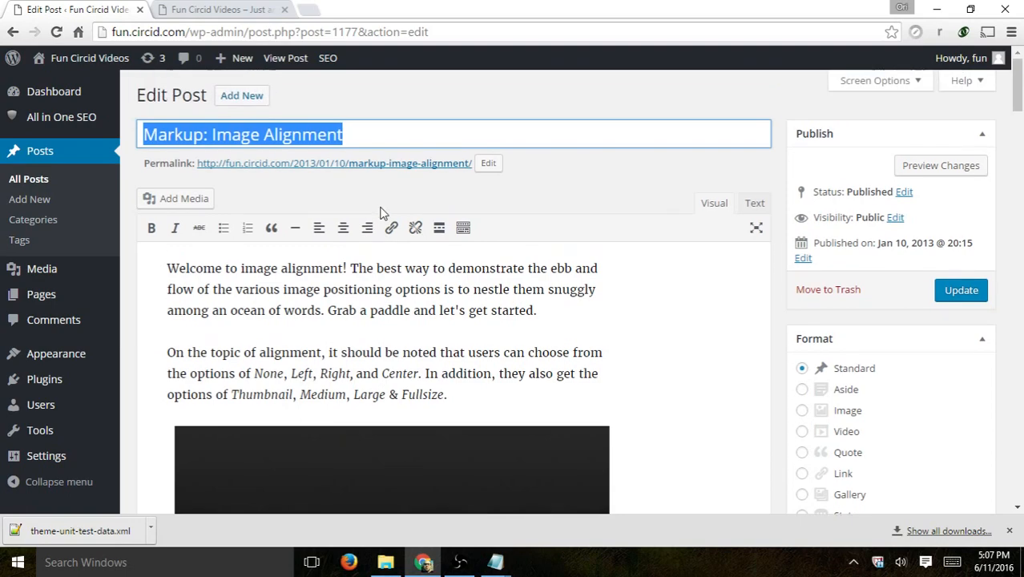
pyautogui.moveTo(812, 479)
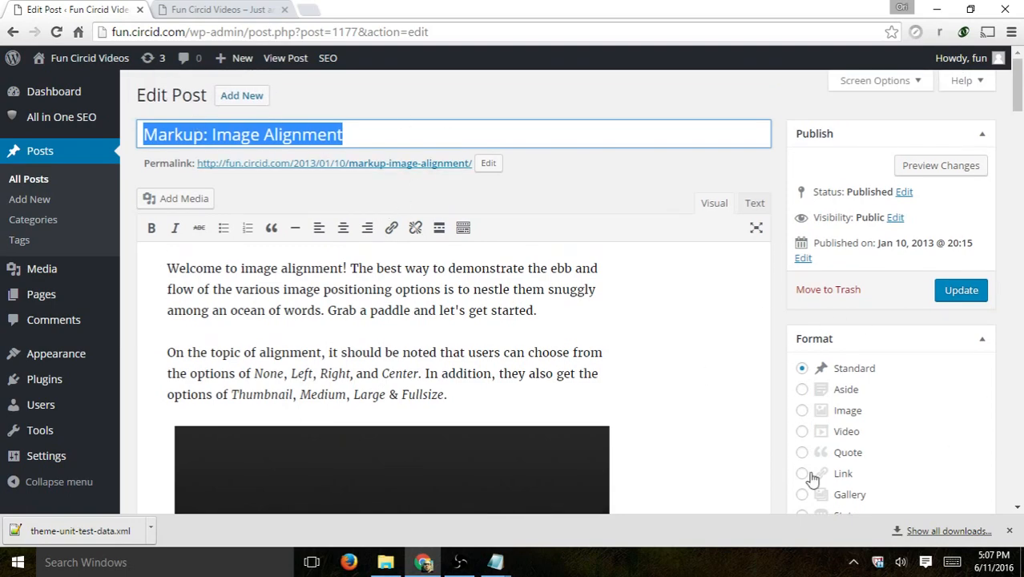
# - Scroll down the post editor to its All in One SEO Pack snippet preview box
pyautogui.scroll(-3)
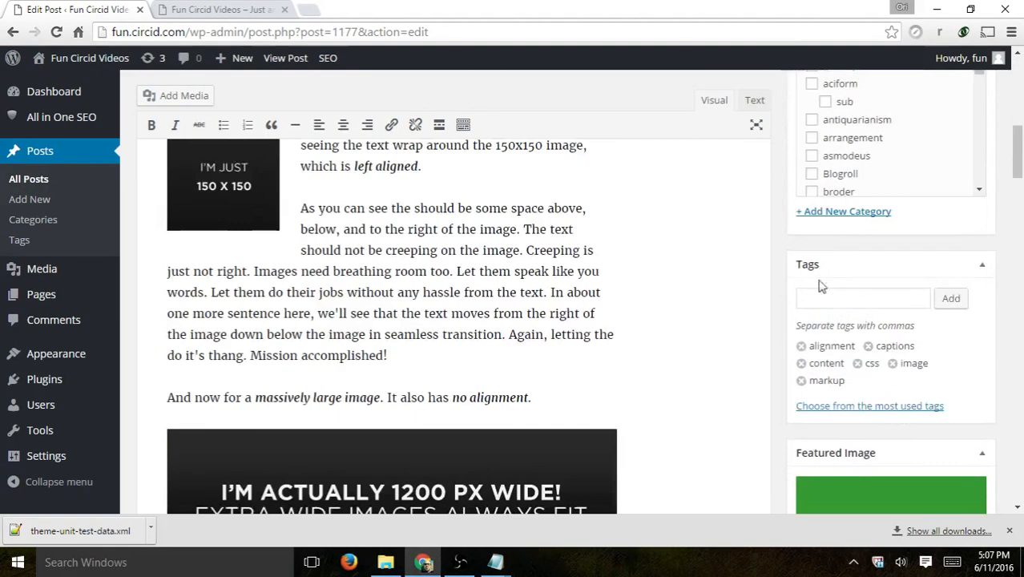
pyautogui.scroll(-3)
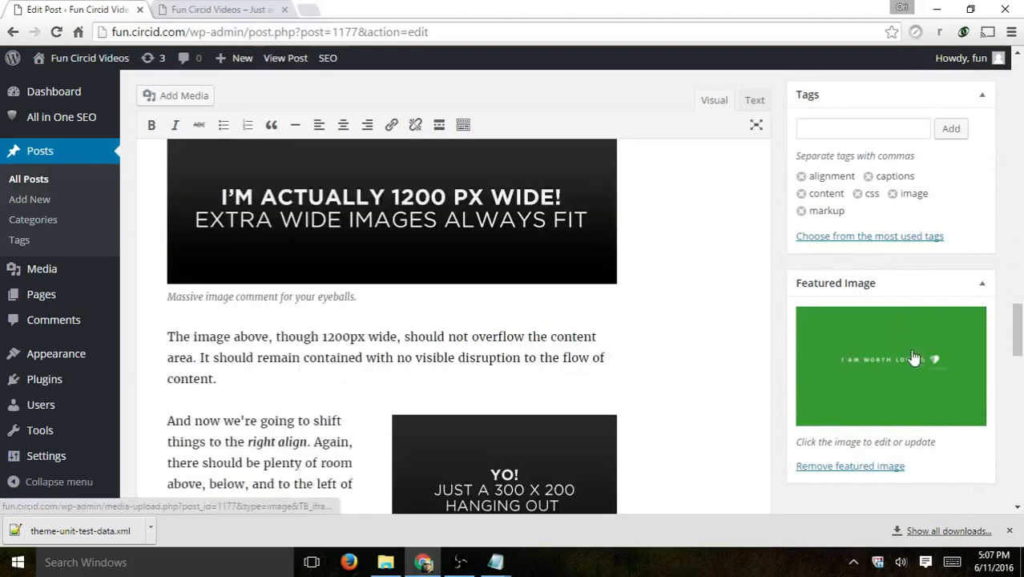
pyautogui.scroll(-3)
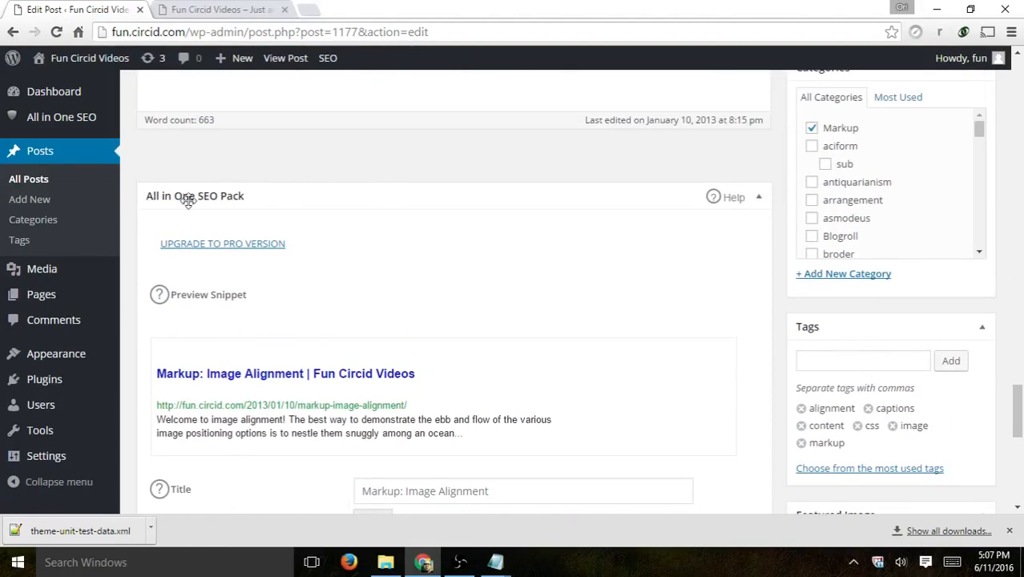
pyautogui.scroll(-3)
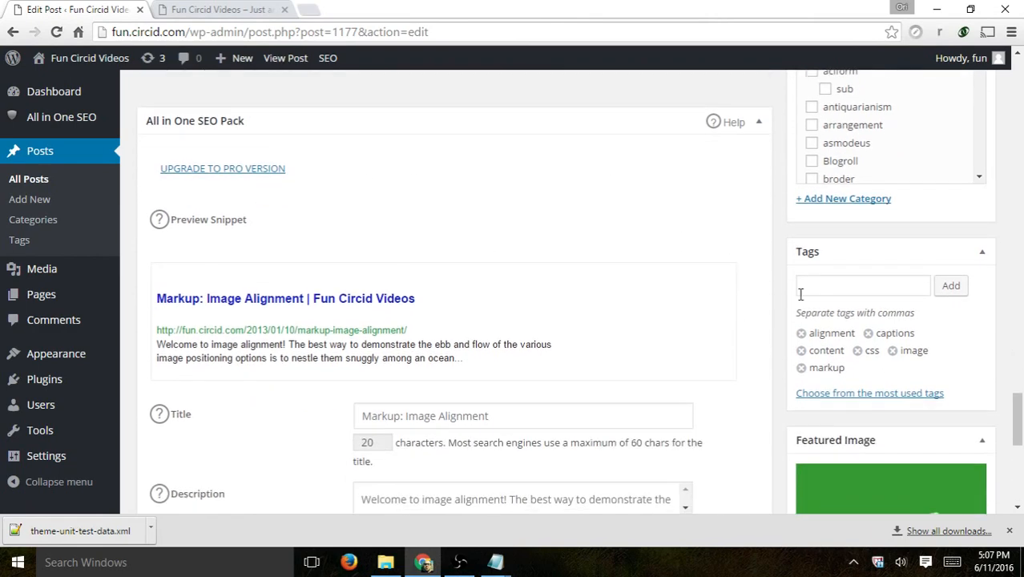
pyautogui.scroll(-3)
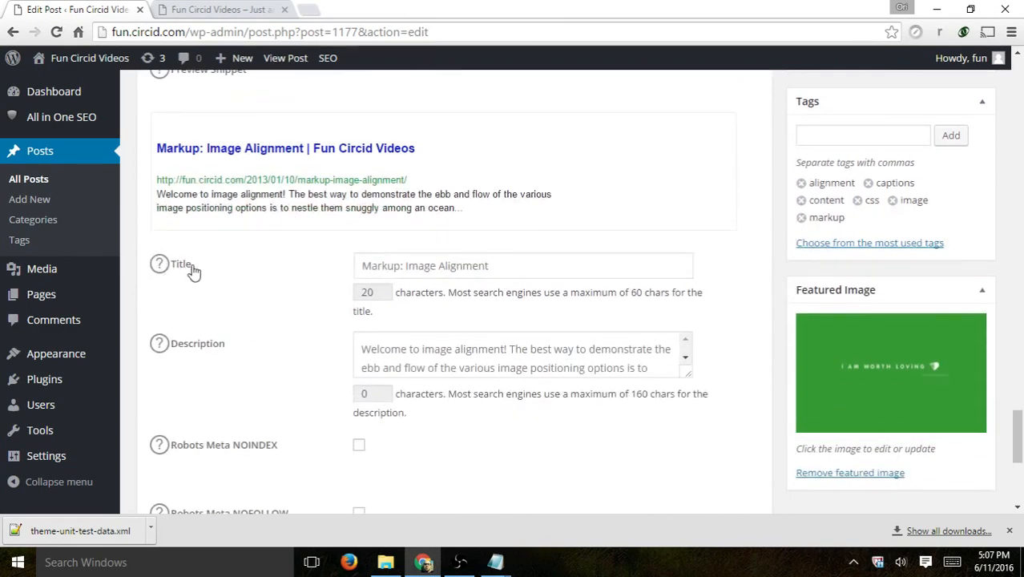
pyautogui.click(524, 266)
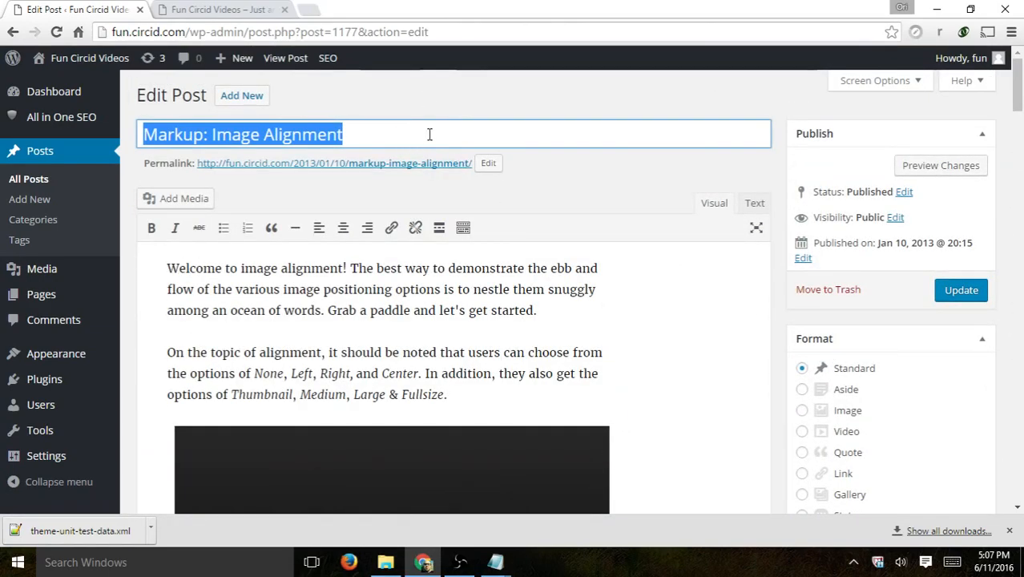
pyautogui.scroll(-3)
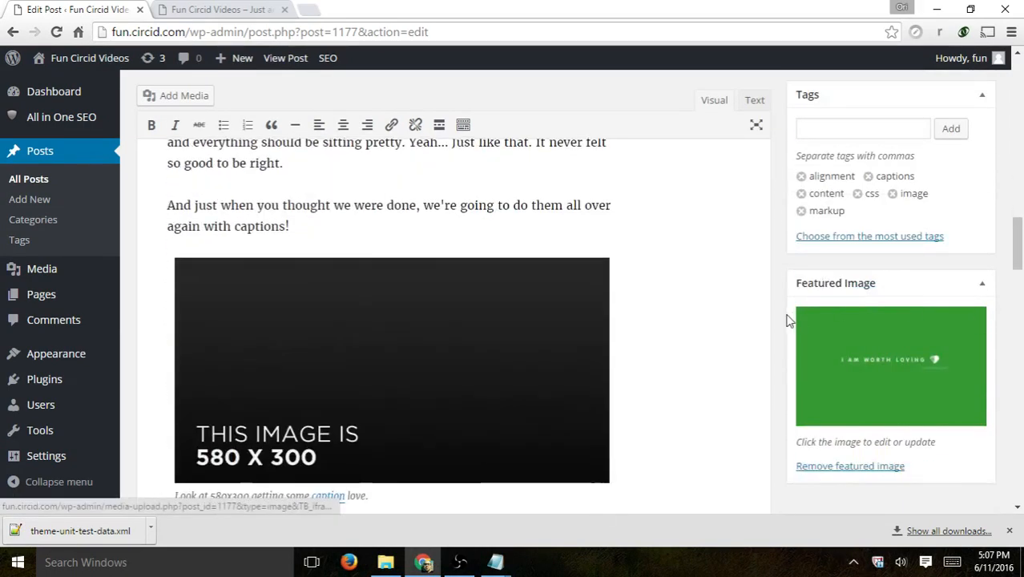
pyautogui.scroll(-3)
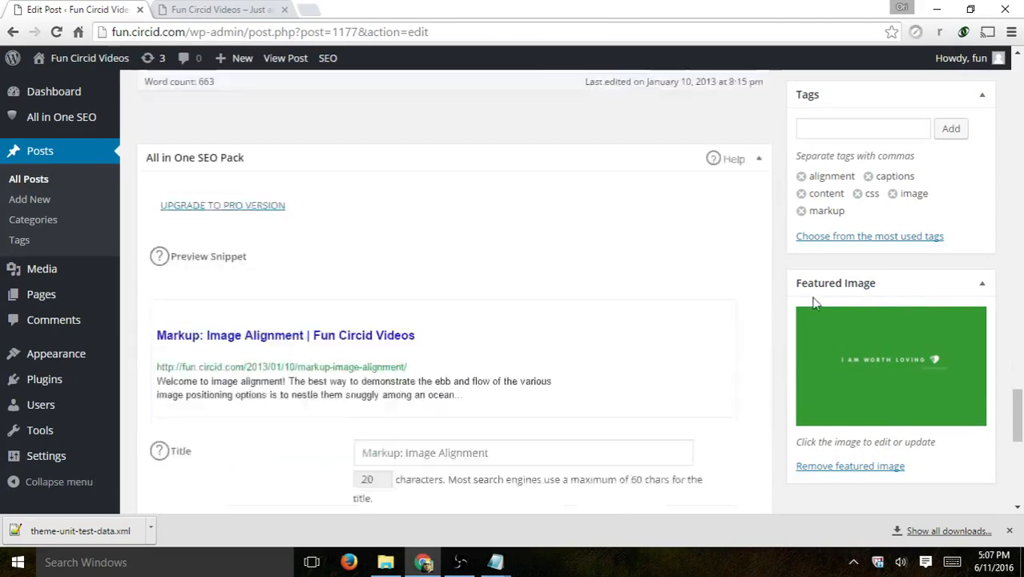
pyautogui.scroll(-3)
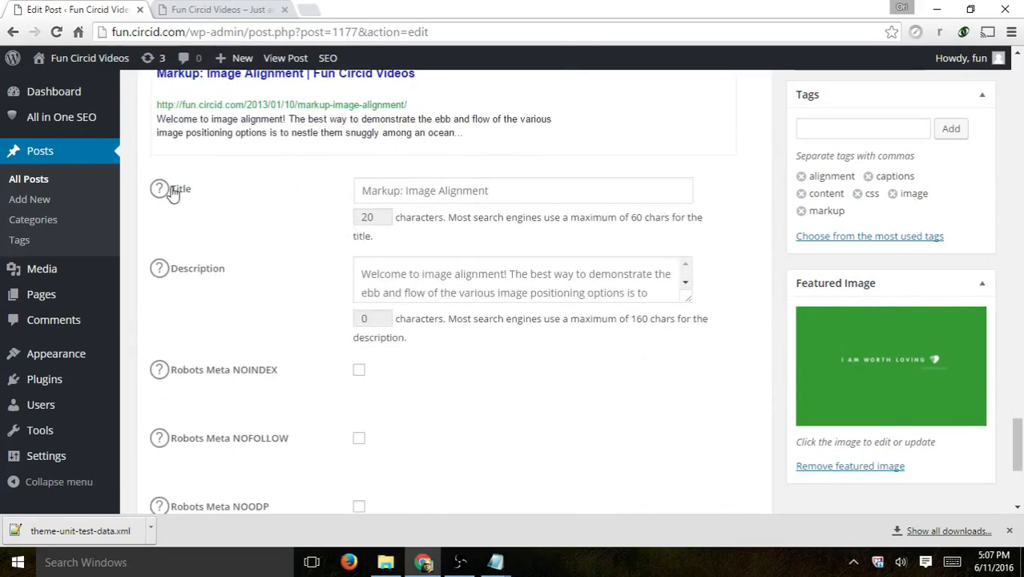
pyautogui.click(524, 189)
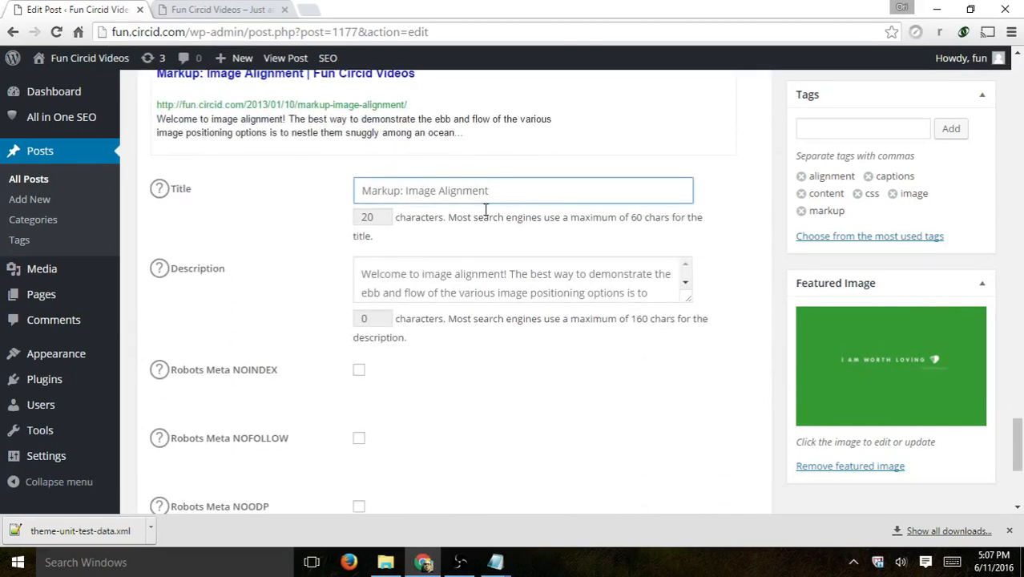
pyautogui.scroll(-3)
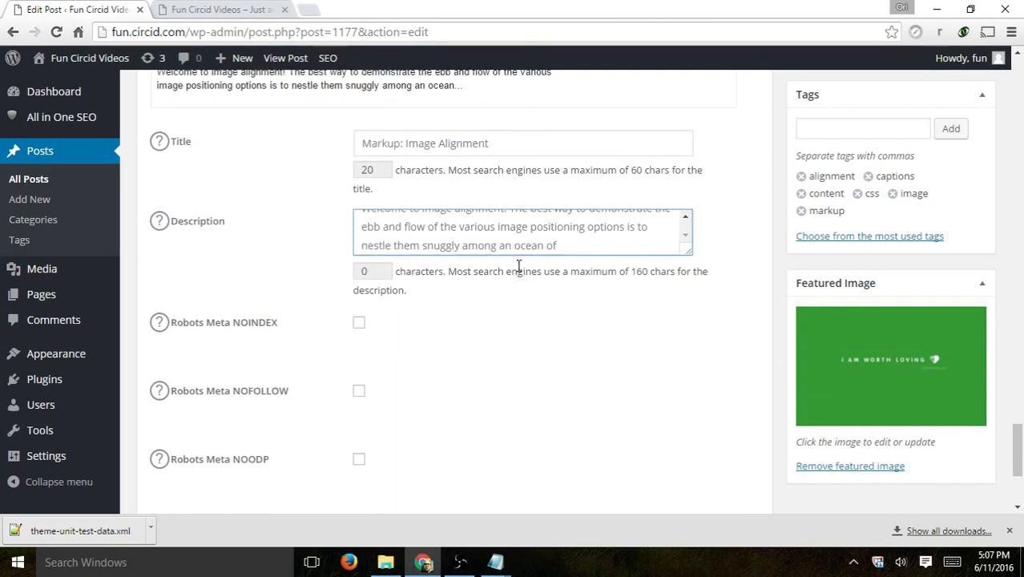
pyautogui.scroll(-3)
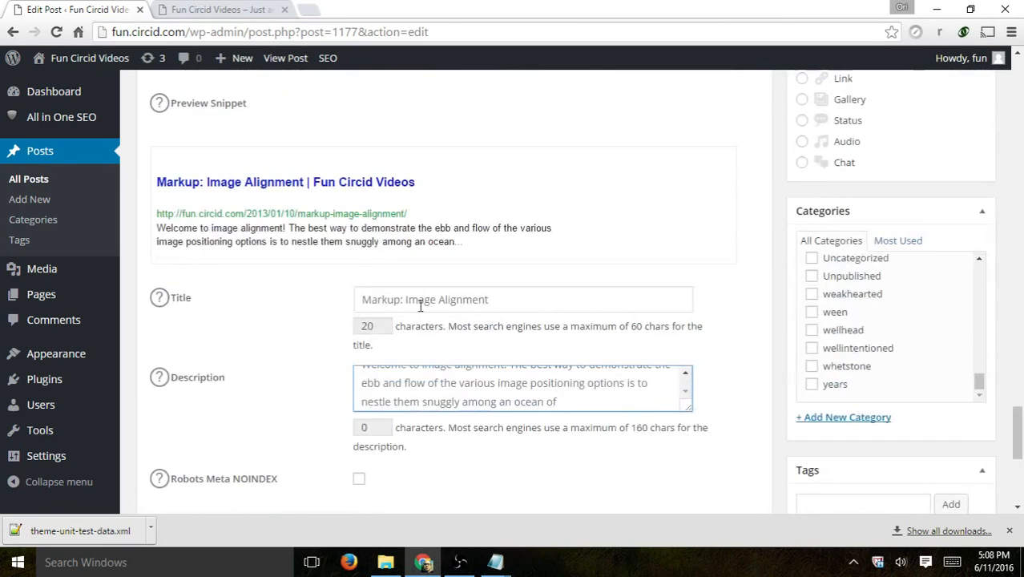
pyautogui.scroll(3)
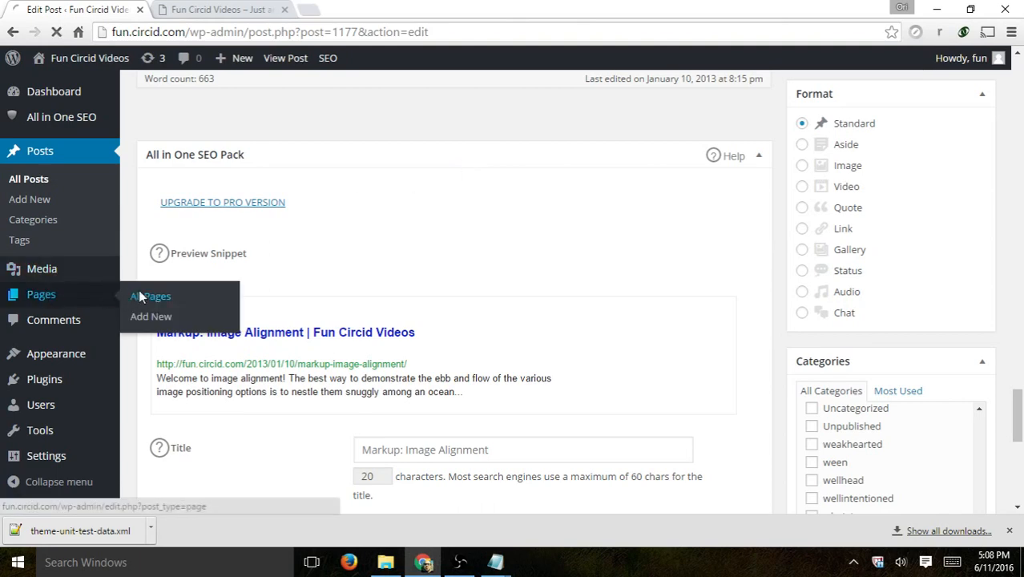
# - Edit the Front Page from All Pages and focus its All in One SEO Pack Title field
pyautogui.click(151, 295)
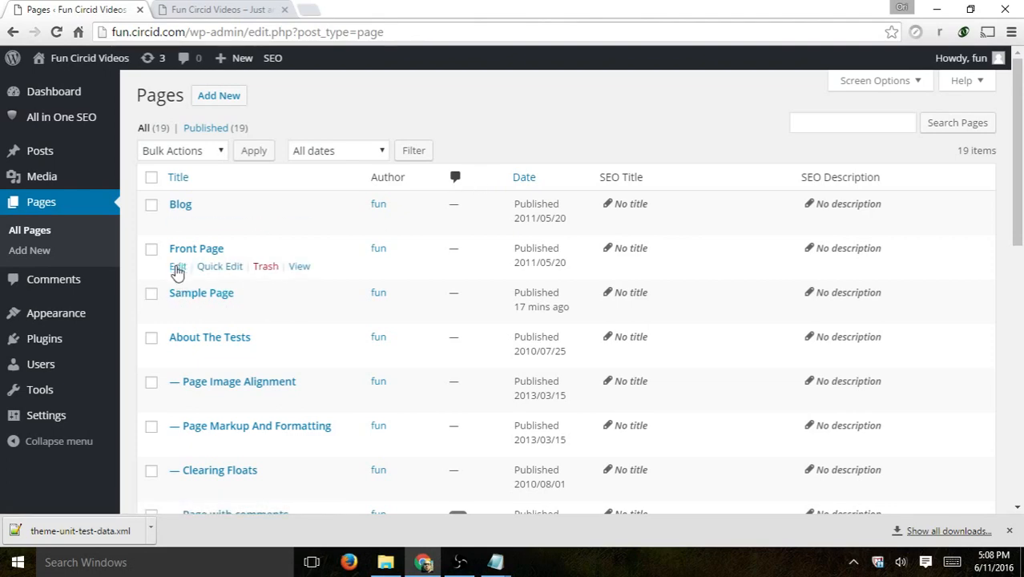
pyautogui.click(176, 266)
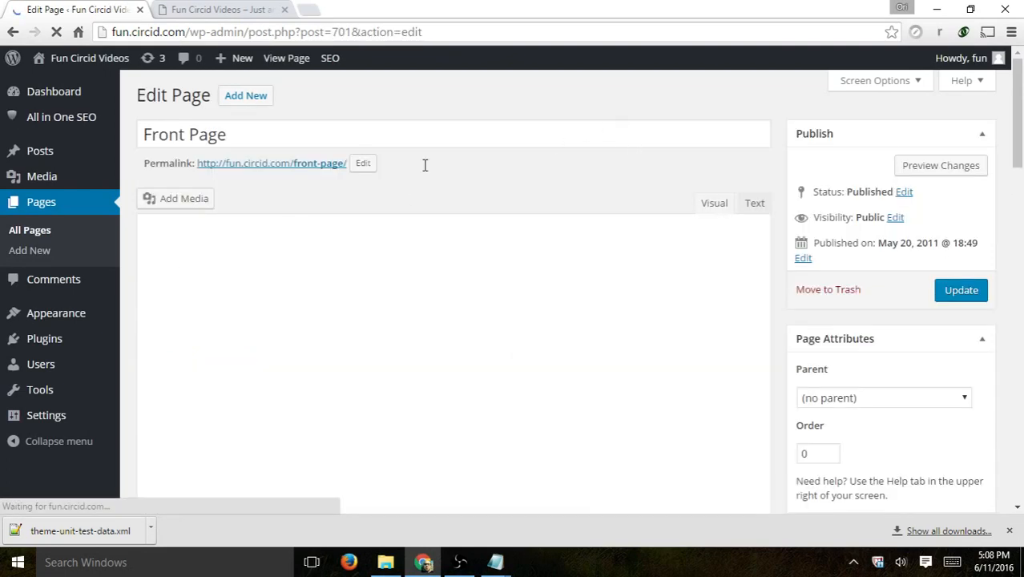
pyautogui.scroll(-3)
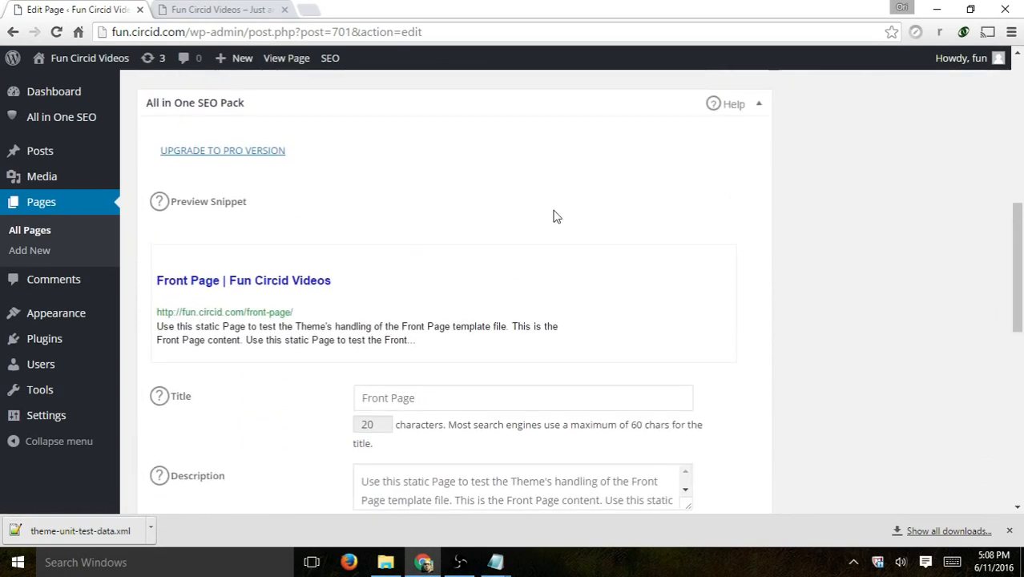
pyautogui.scroll(-3)
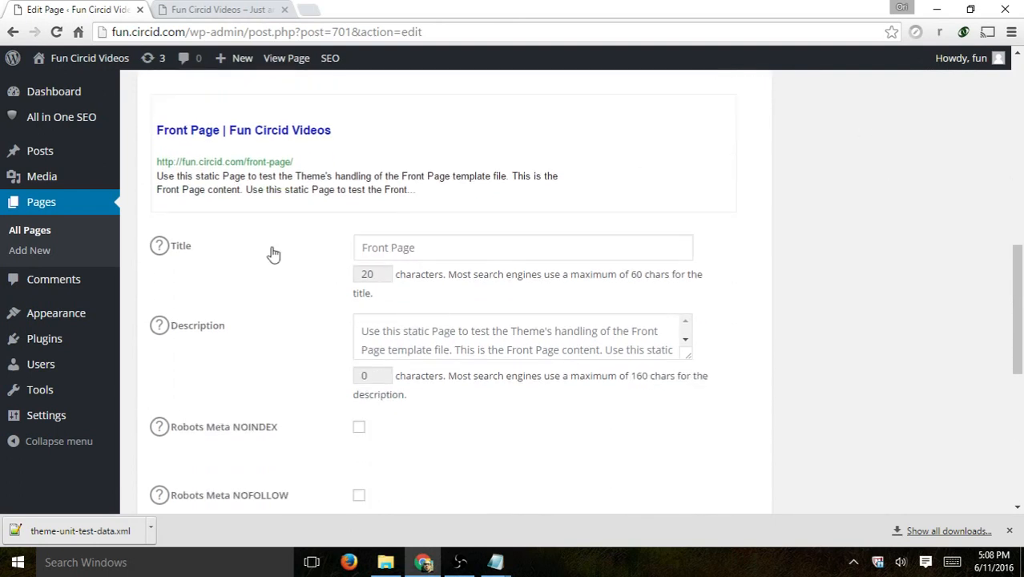
pyautogui.click(524, 246)
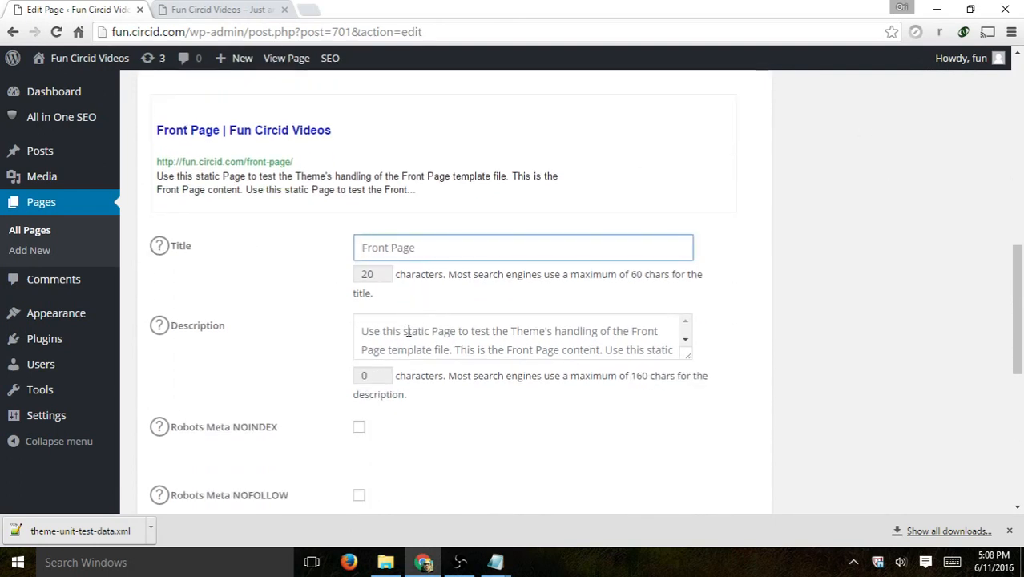
pyautogui.scroll(-3)
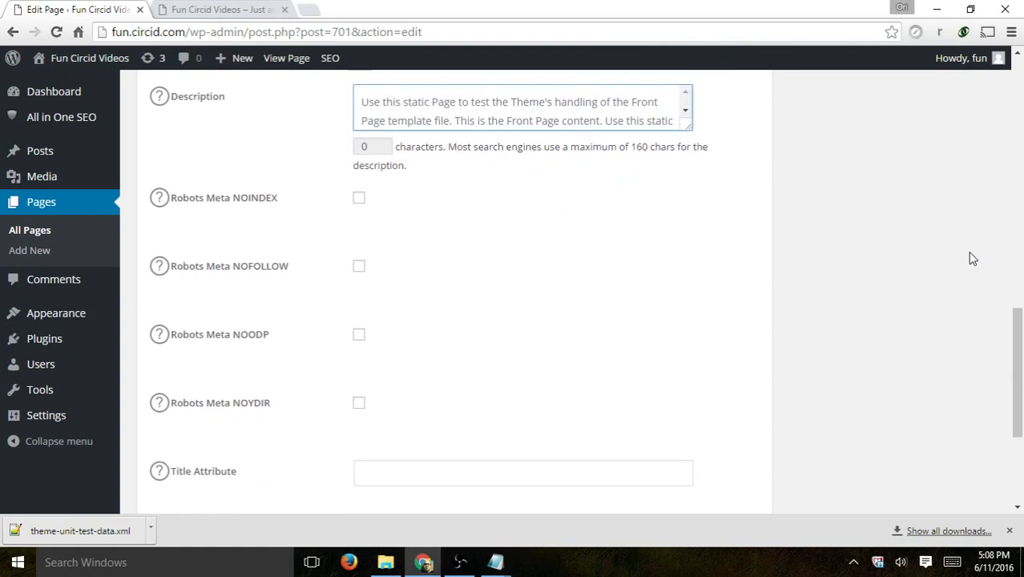
pyautogui.scroll(-3)
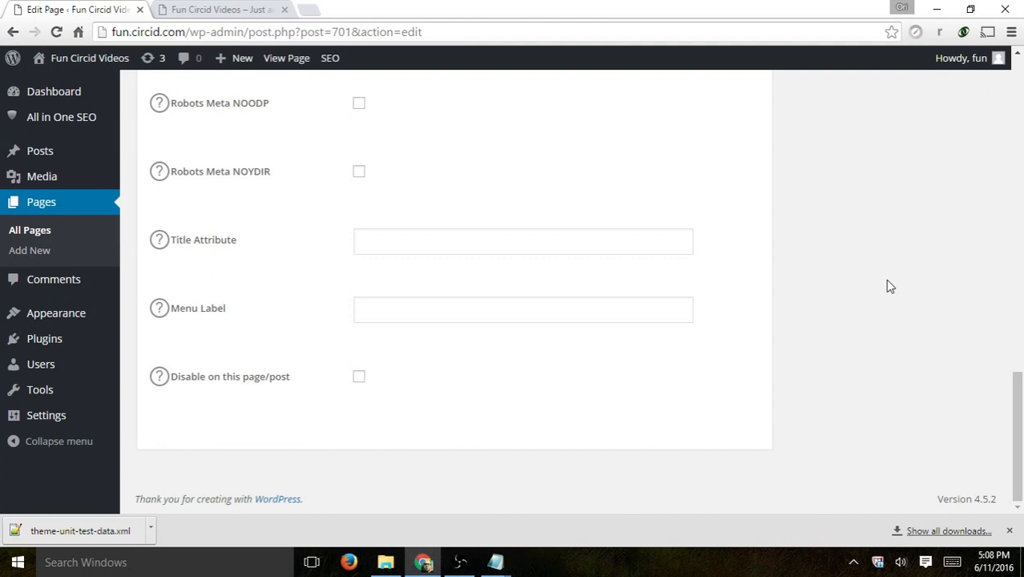
pyautogui.moveTo(793, 268)
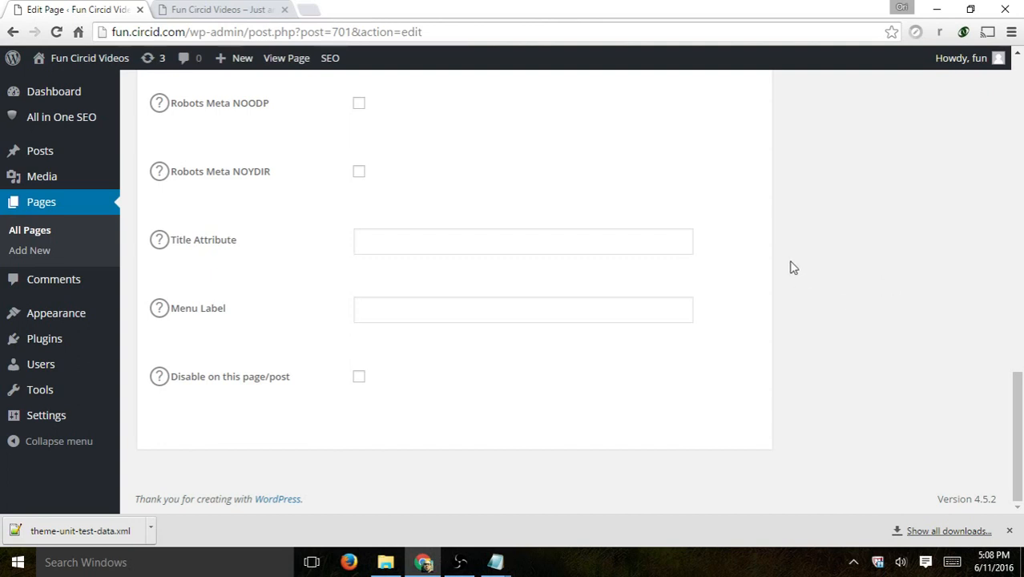